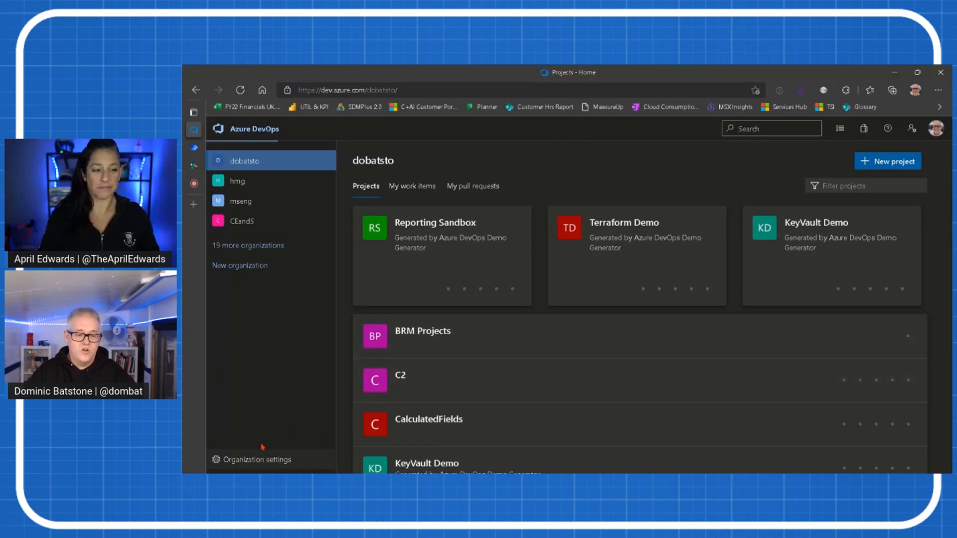
Step: From Organization settings, create an inherited process off Agile and name it Calc Process
{"action": "left_click", "coordinate": [256, 458]}
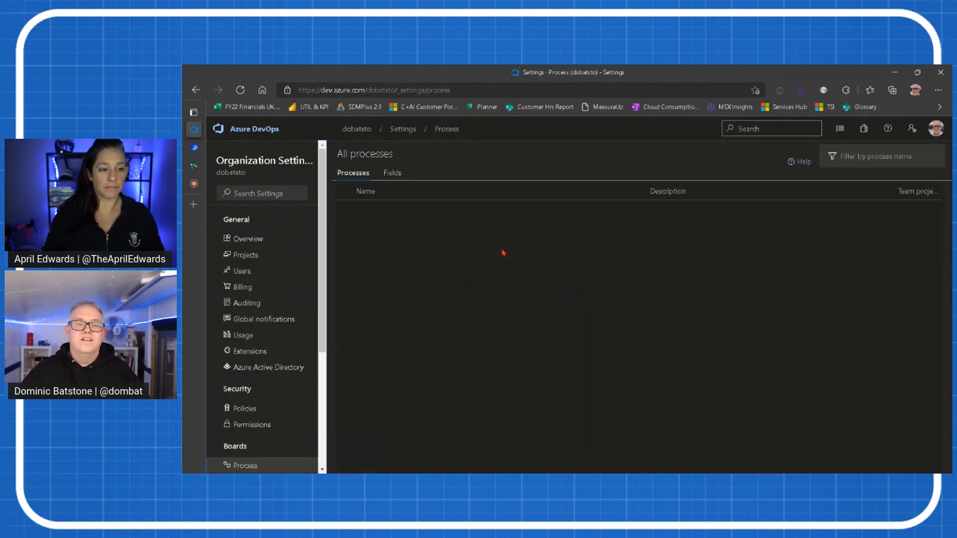
{"action": "left_click", "coordinate": [629, 232]}
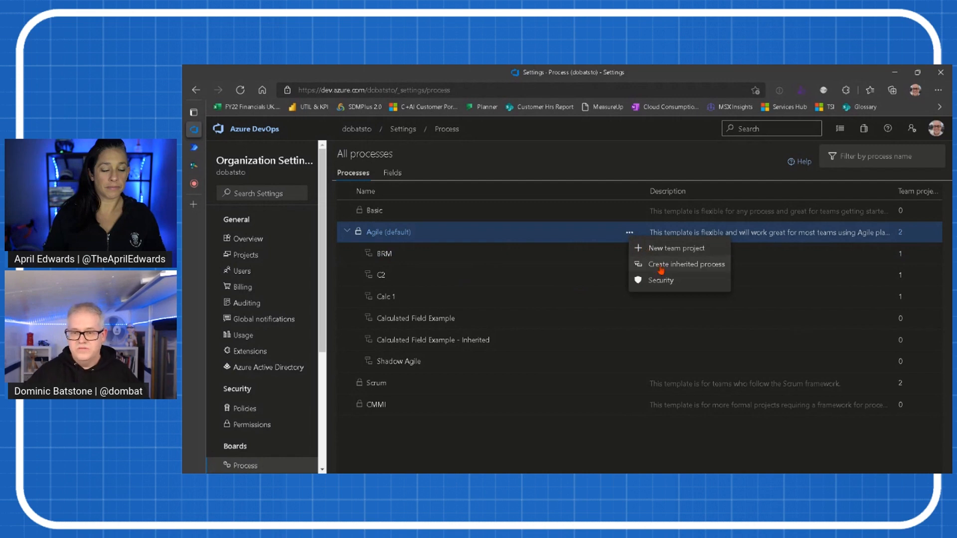
{"action": "left_click", "coordinate": [685, 263]}
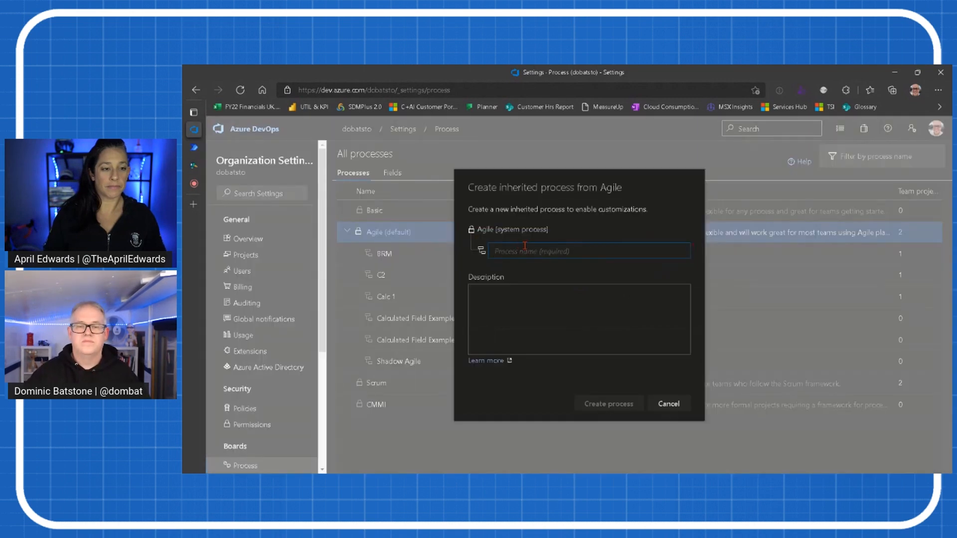
{"action": "type", "text": "Calc Process"}
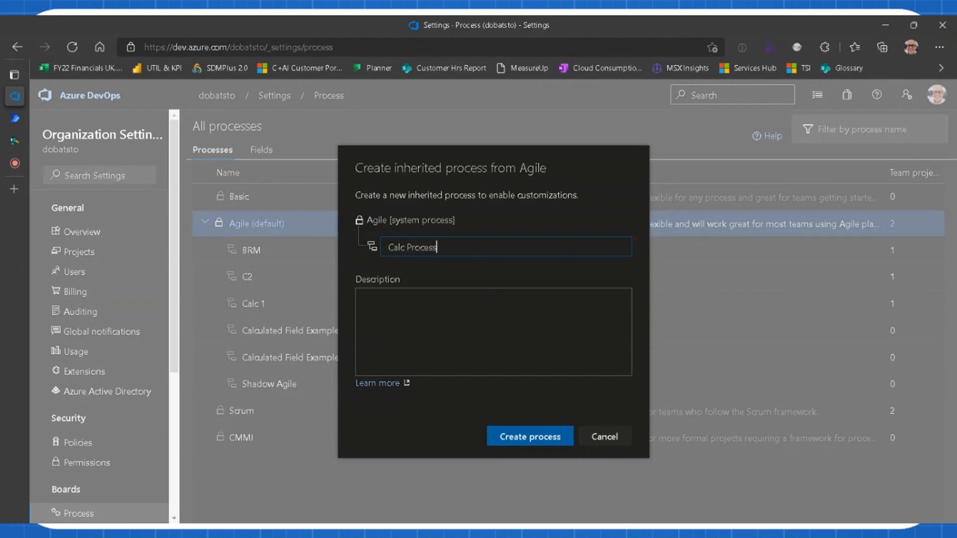
{"action": "left_click", "coordinate": [528, 437]}
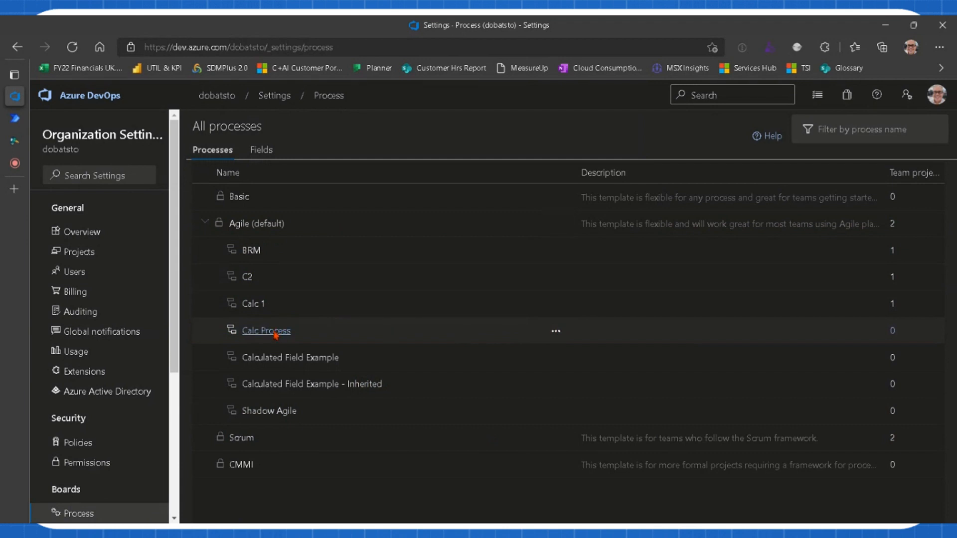
Step: Enter Calc Process and bring up the Task work item type's form layout
{"action": "left_click", "coordinate": [265, 330]}
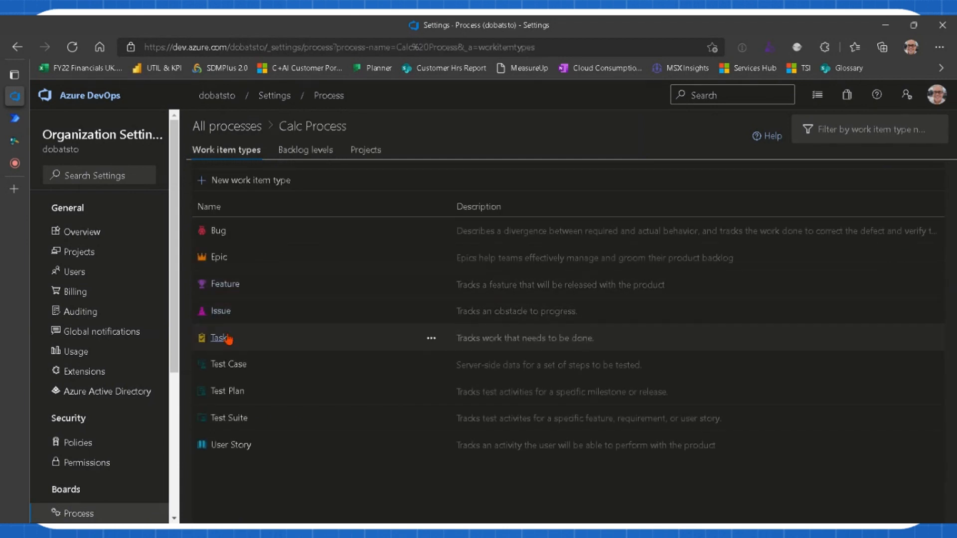
{"action": "left_click", "coordinate": [218, 338]}
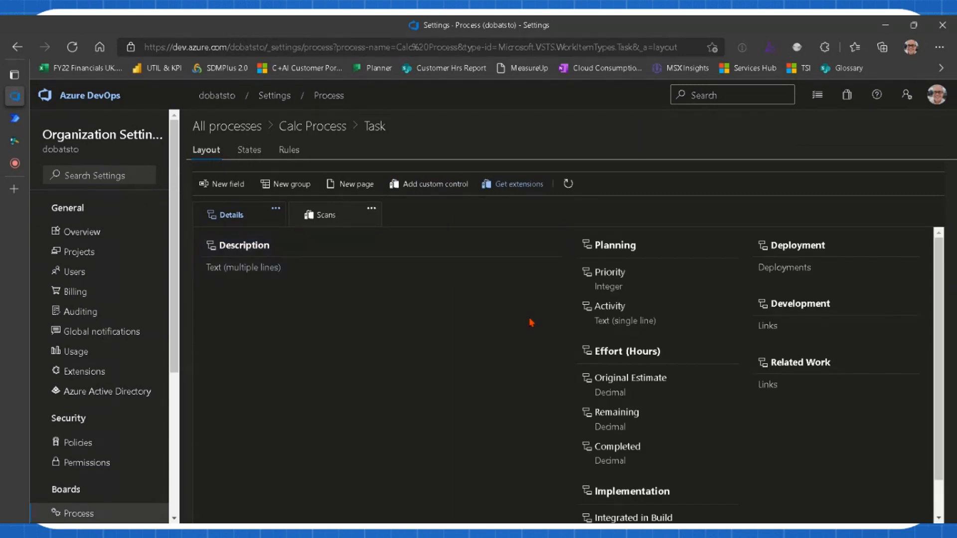
{"action": "left_click", "coordinate": [727, 451]}
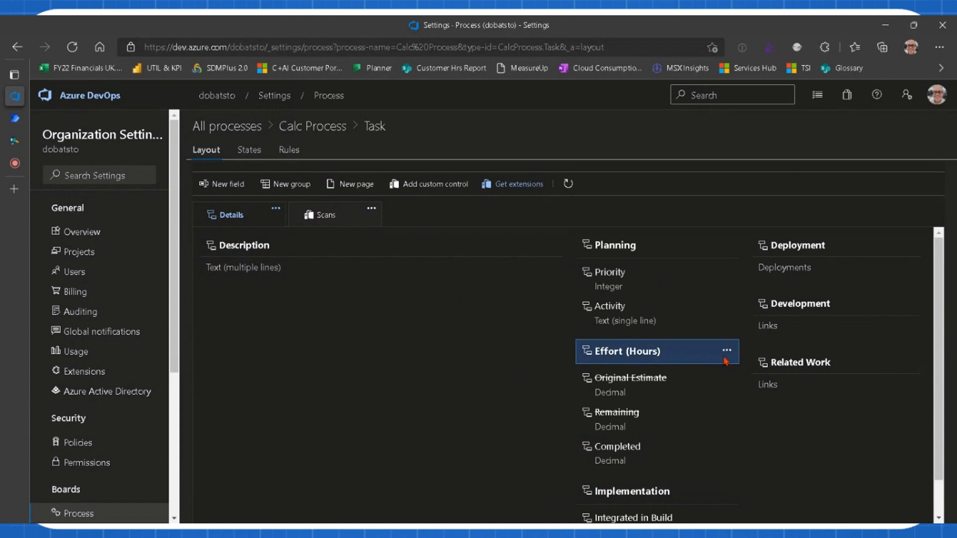
Step: Add integer field StartingNumber, required with default 10, to the Effort (Hours) group
{"action": "left_click", "coordinate": [221, 183]}
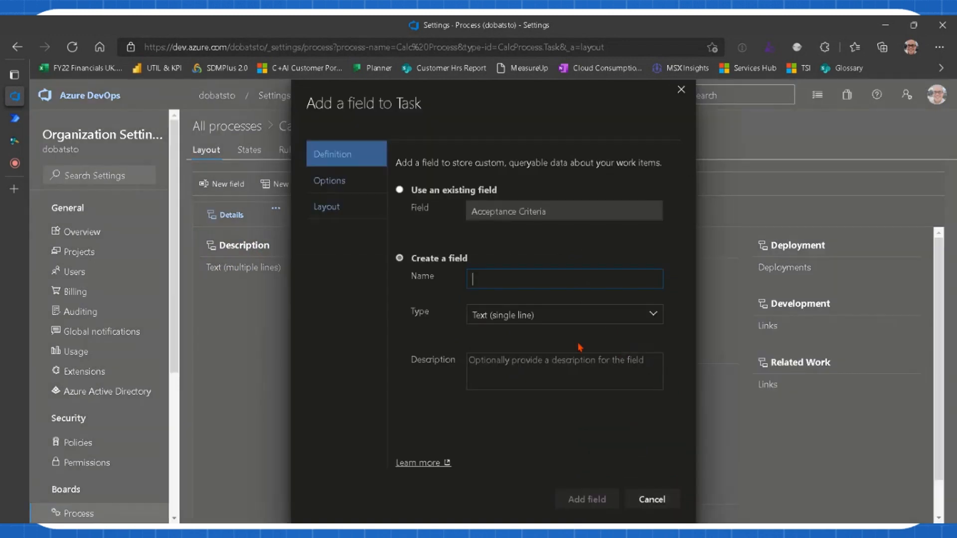
{"action": "type", "text": "StartingNumber"}
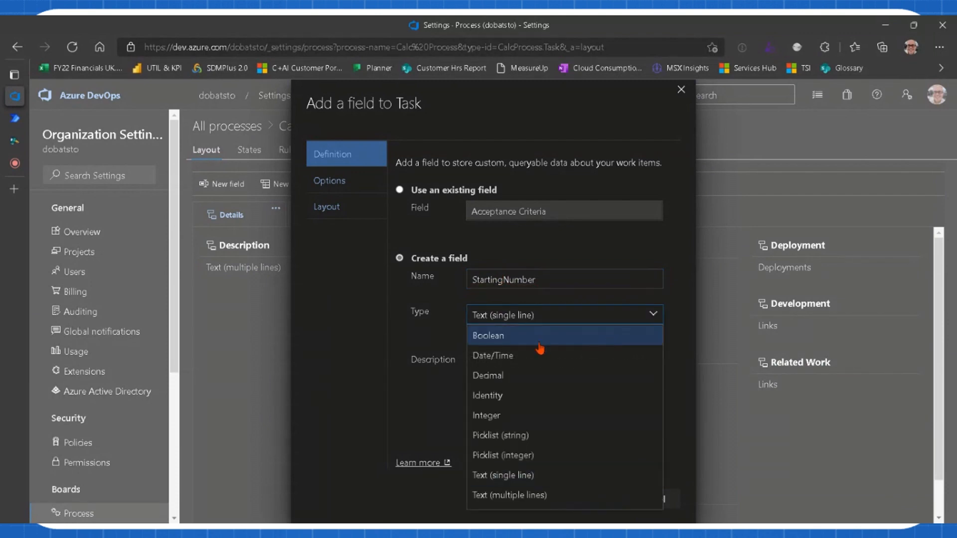
{"action": "left_click", "coordinate": [487, 416]}
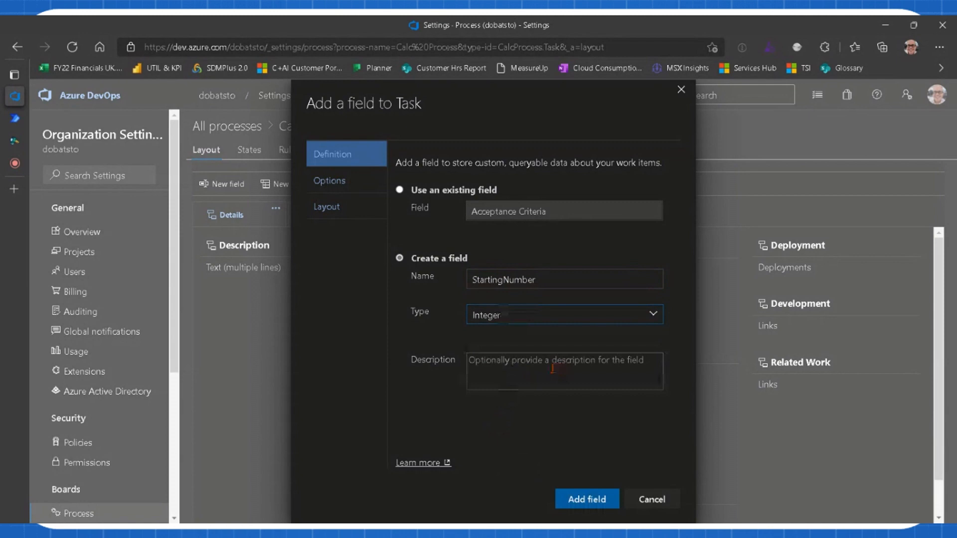
{"action": "left_click", "coordinate": [330, 181]}
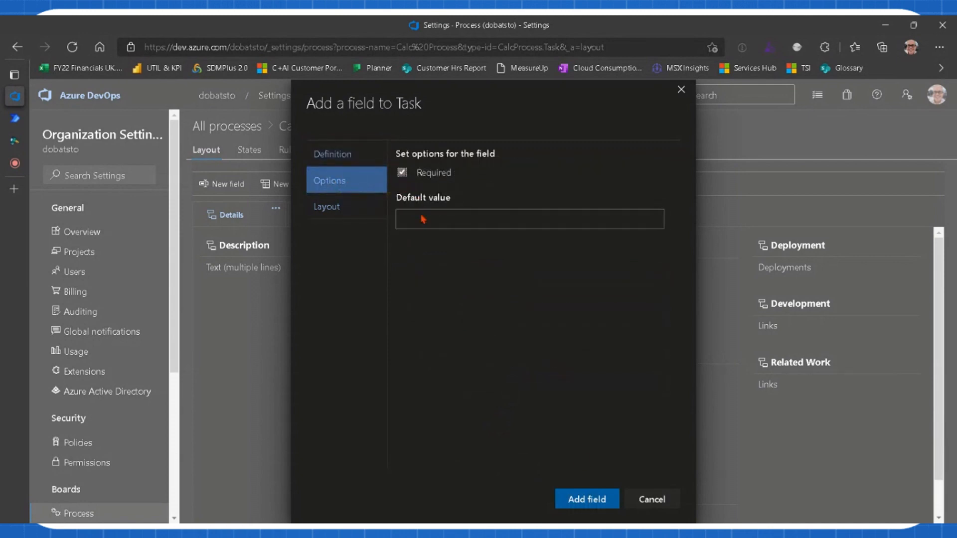
{"action": "type", "text": "10"}
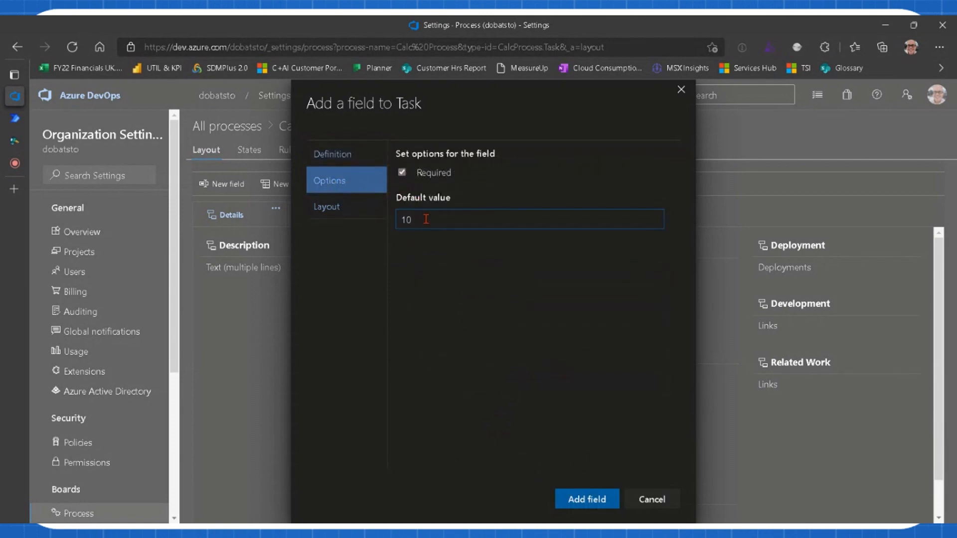
{"action": "left_click", "coordinate": [586, 498]}
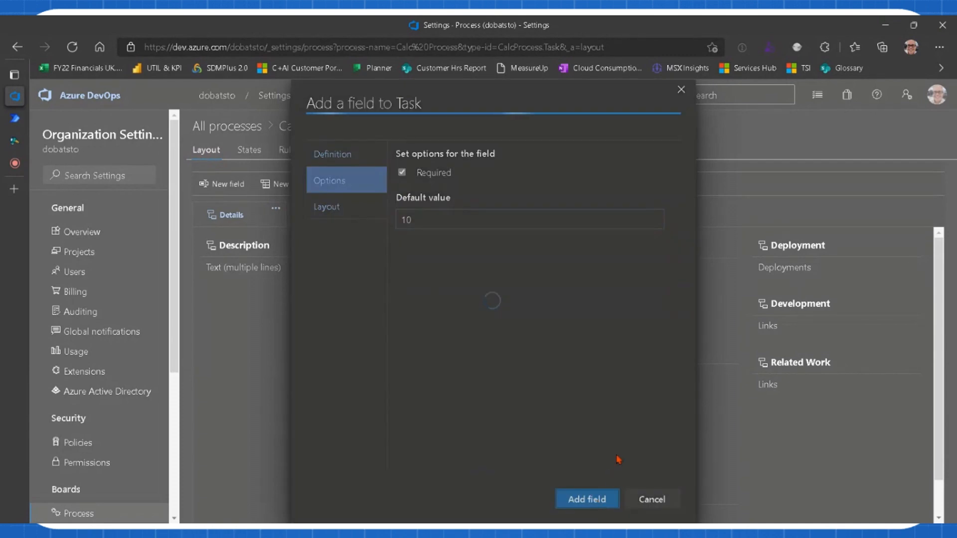
{"action": "left_click", "coordinate": [585, 498]}
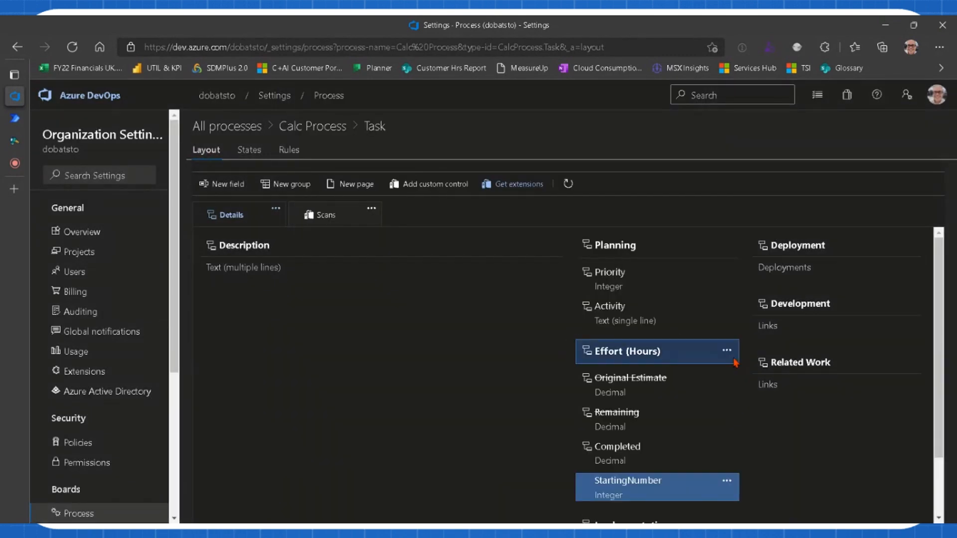
Step: Add integer field UsedNumber, required with default 0, to the Effort (Hours) group
{"action": "left_click", "coordinate": [221, 184]}
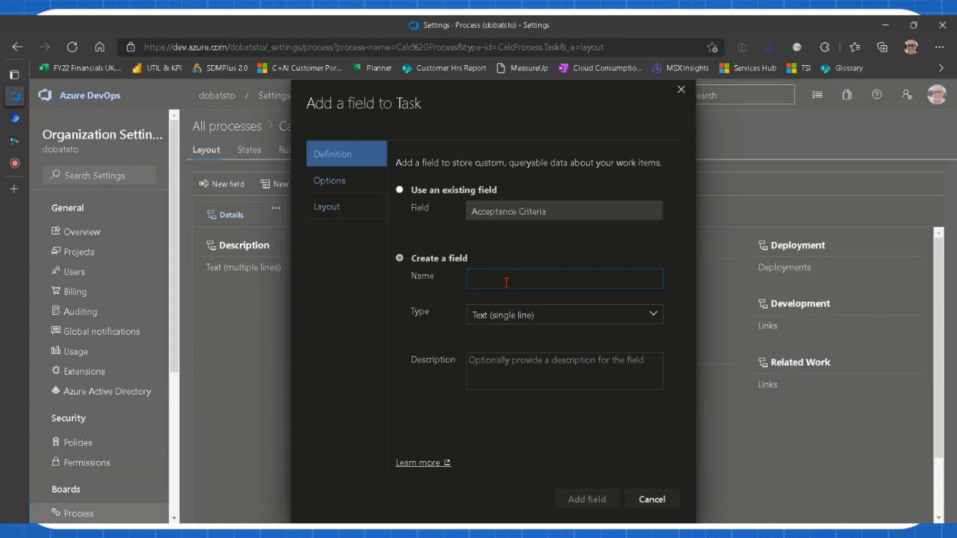
{"action": "type", "text": "UsedNum"}
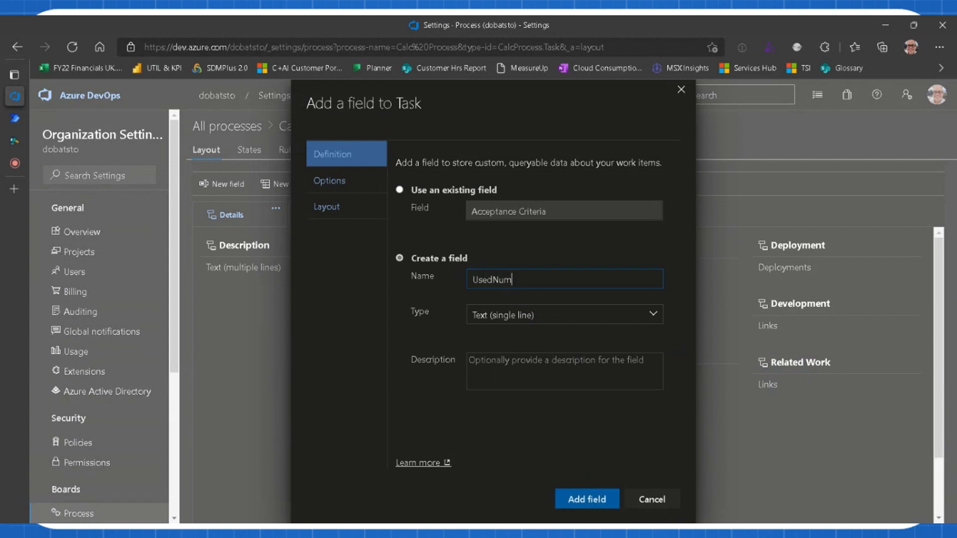
{"action": "left_click", "coordinate": [652, 315]}
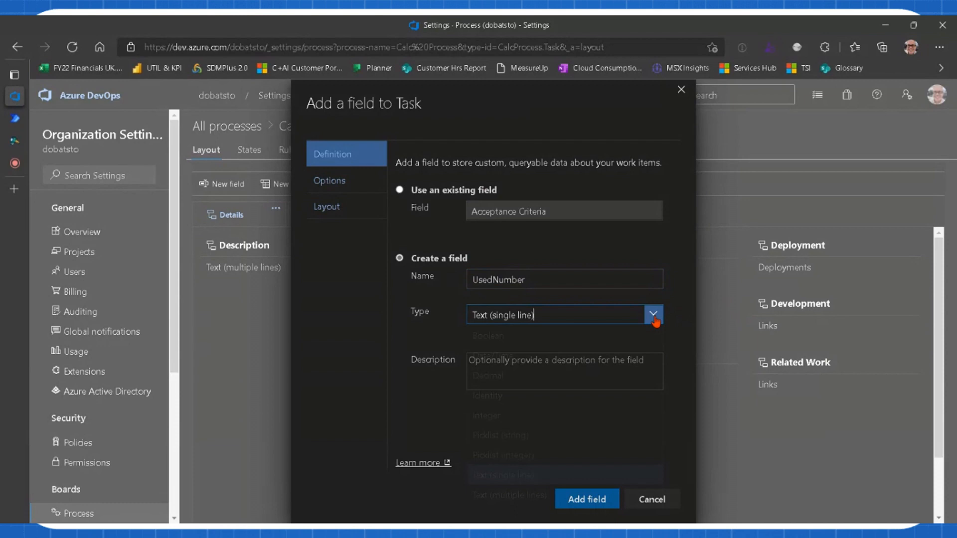
{"action": "left_click", "coordinate": [485, 415]}
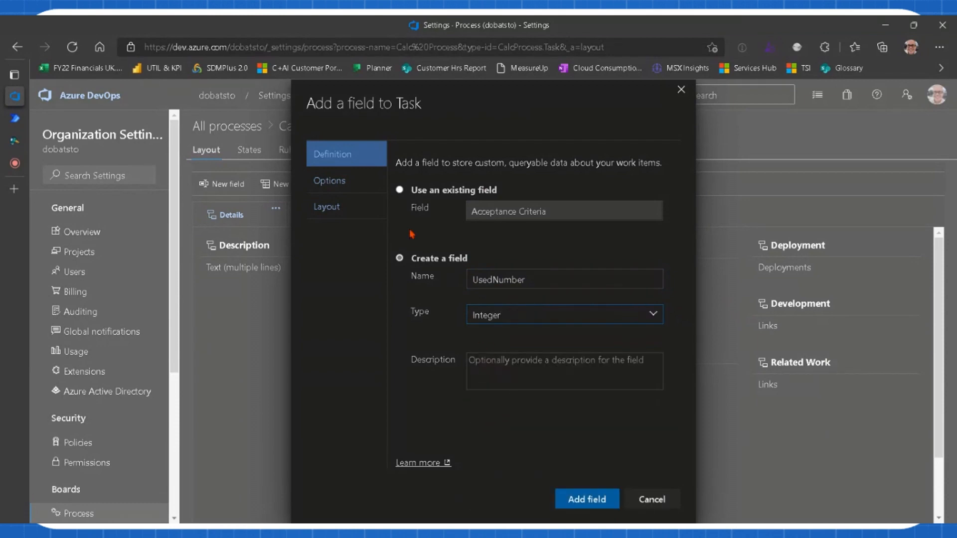
{"action": "left_click", "coordinate": [329, 180]}
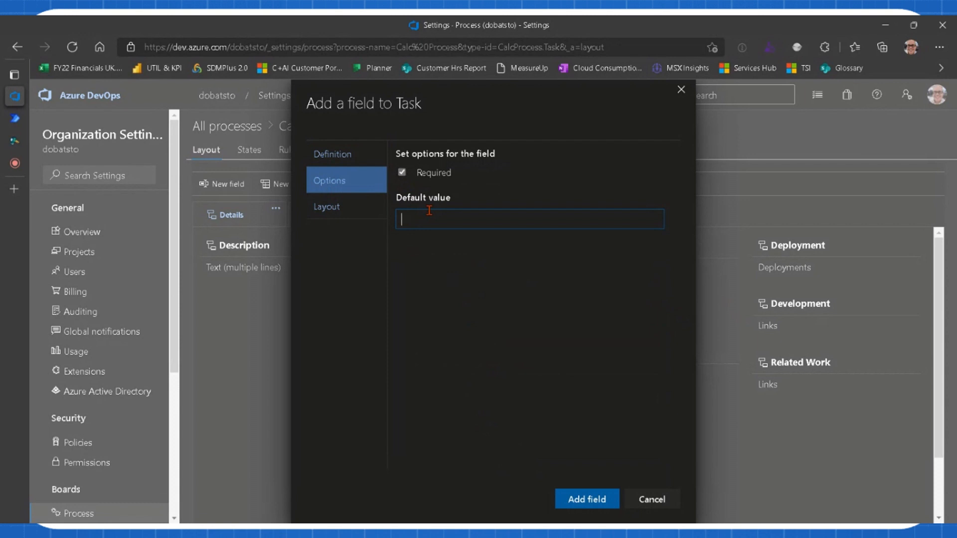
{"action": "type", "text": "0"}
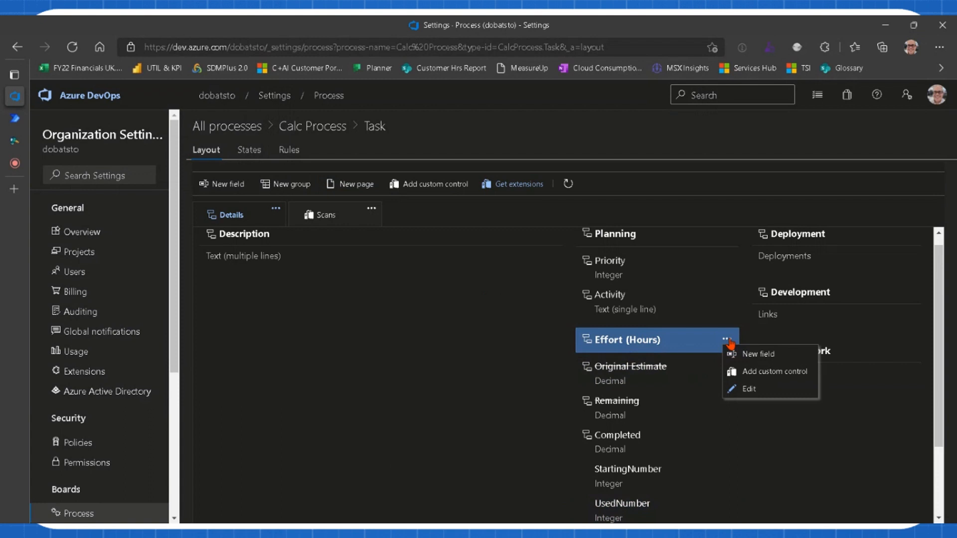
Step: Add integer field RemainingNumber with default 10 beneath UsedNumber in Effort (Hours)
{"action": "left_click", "coordinate": [757, 353]}
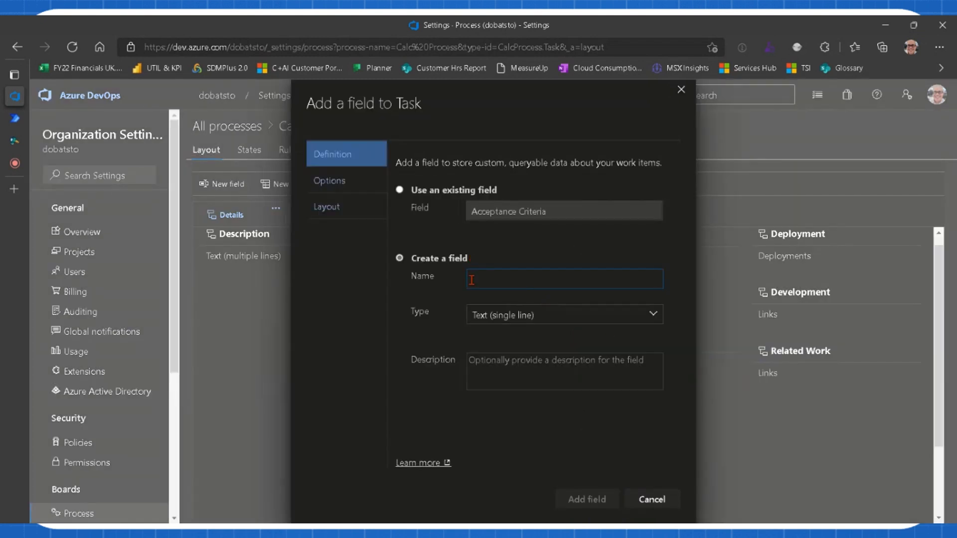
{"action": "type", "text": "Rem"}
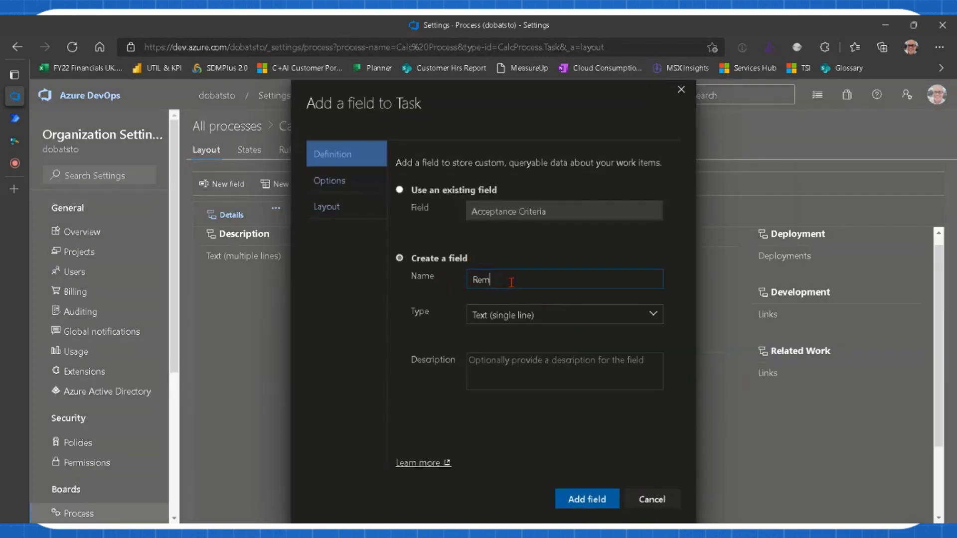
{"action": "type", "text": "ainingNumbedr"}
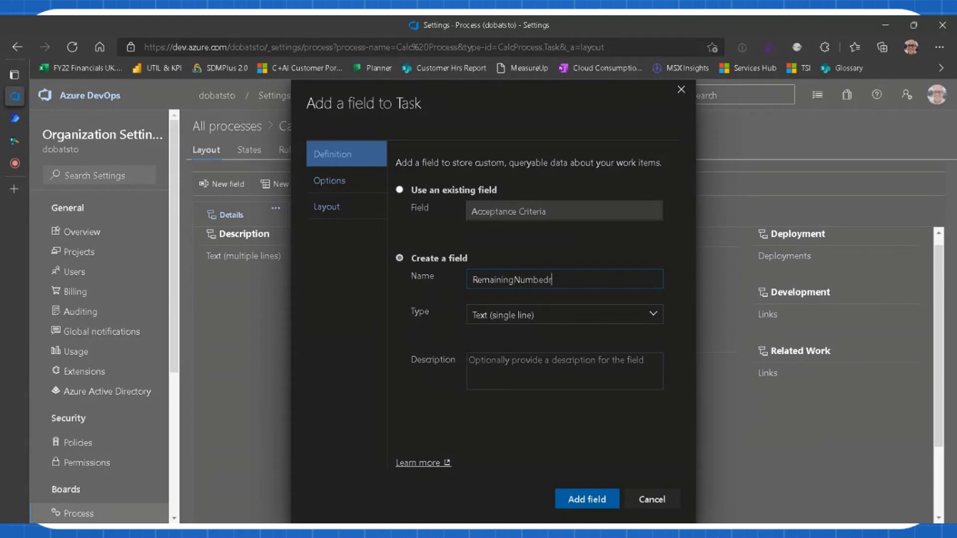
{"action": "key", "text": "BackSpace"}
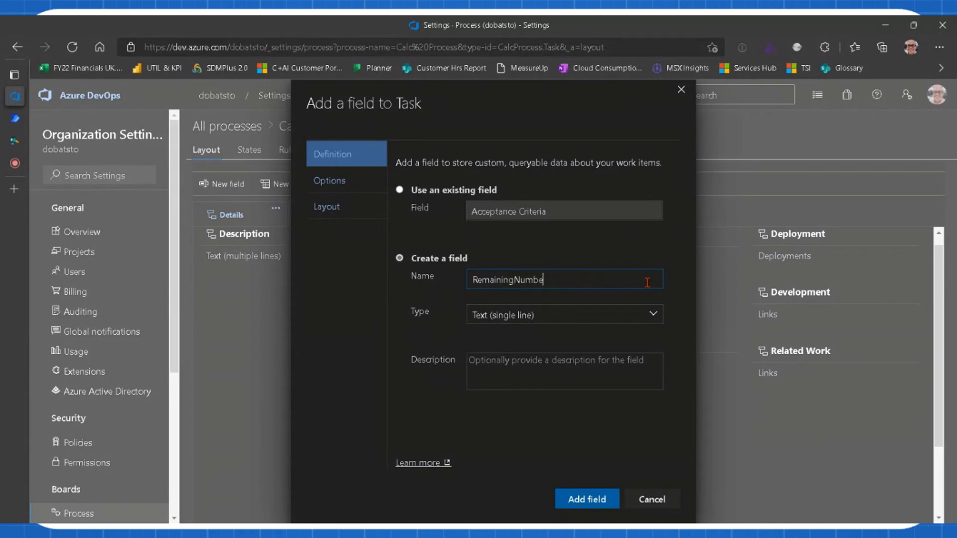
{"action": "left_click", "coordinate": [652, 314]}
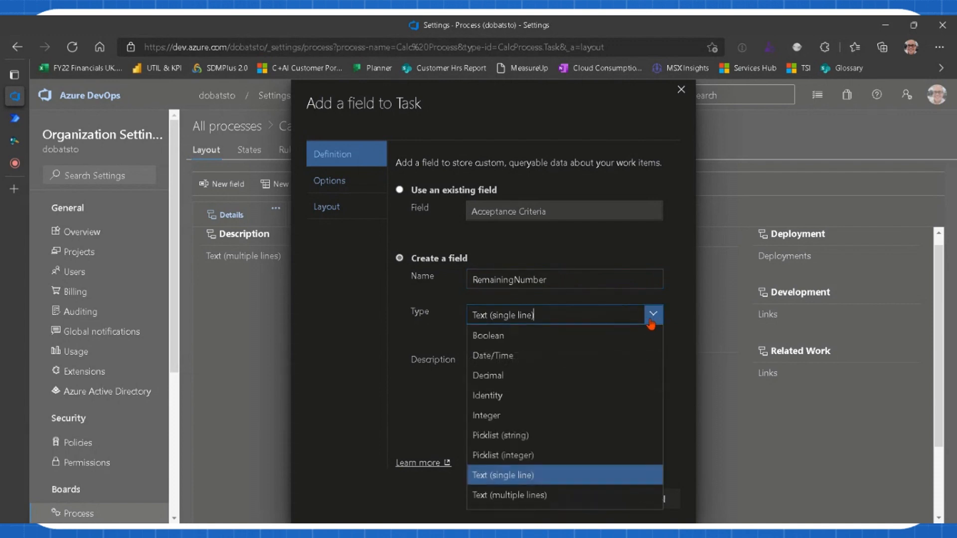
{"action": "left_click", "coordinate": [486, 415]}
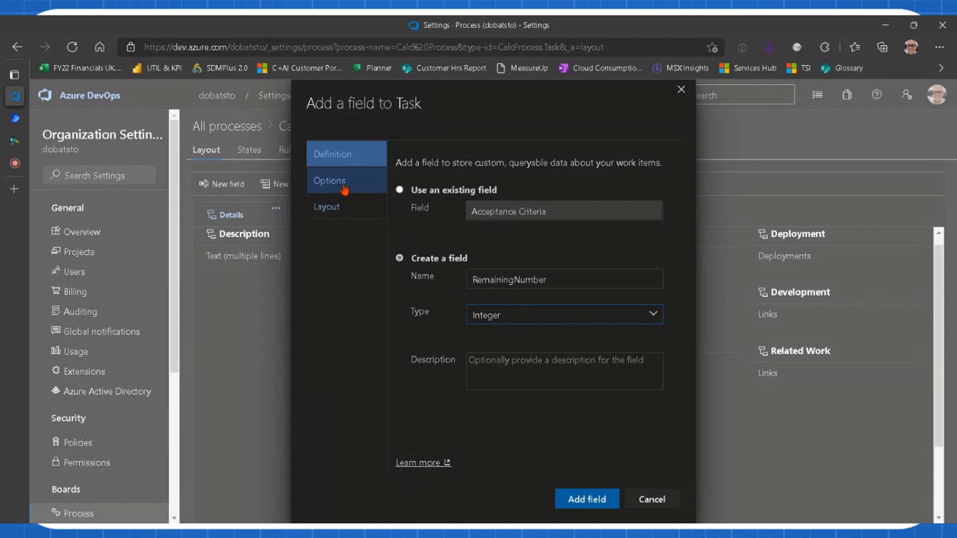
{"action": "left_click", "coordinate": [330, 180]}
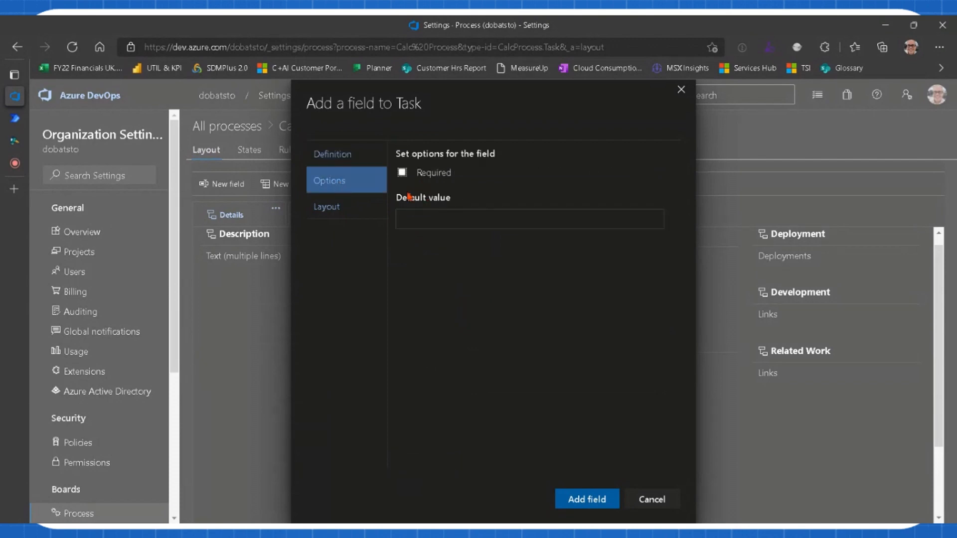
{"action": "type", "text": "10"}
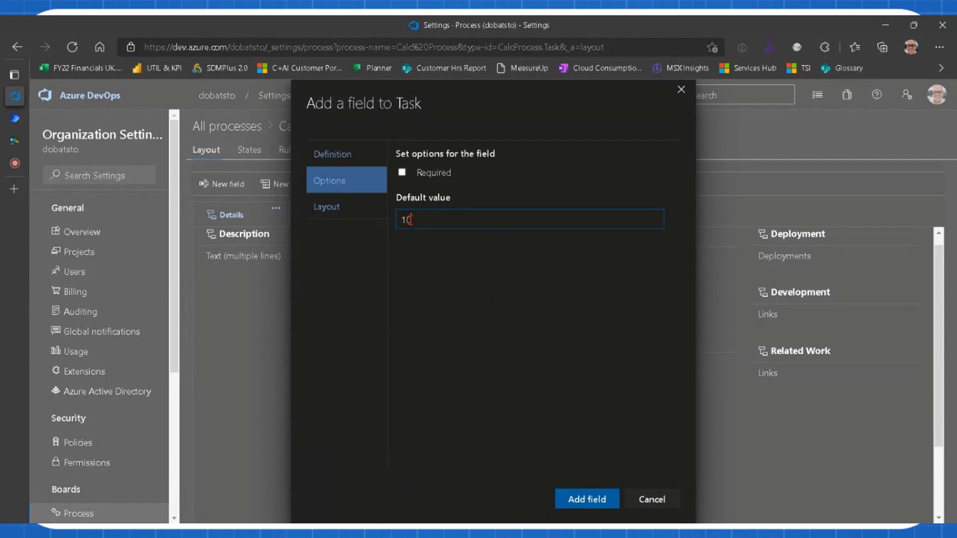
{"action": "left_click", "coordinate": [585, 498]}
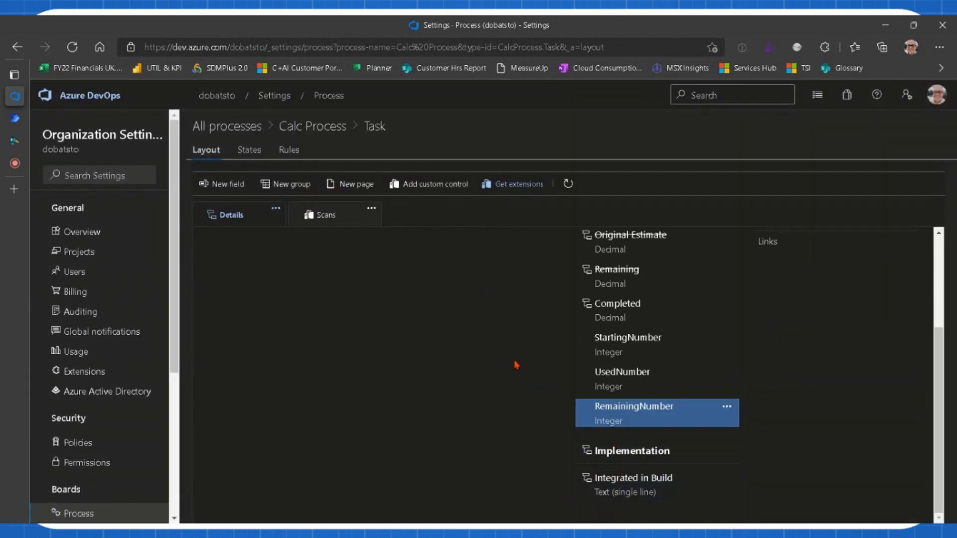
{"action": "mouse_move", "coordinate": [286, 184]}
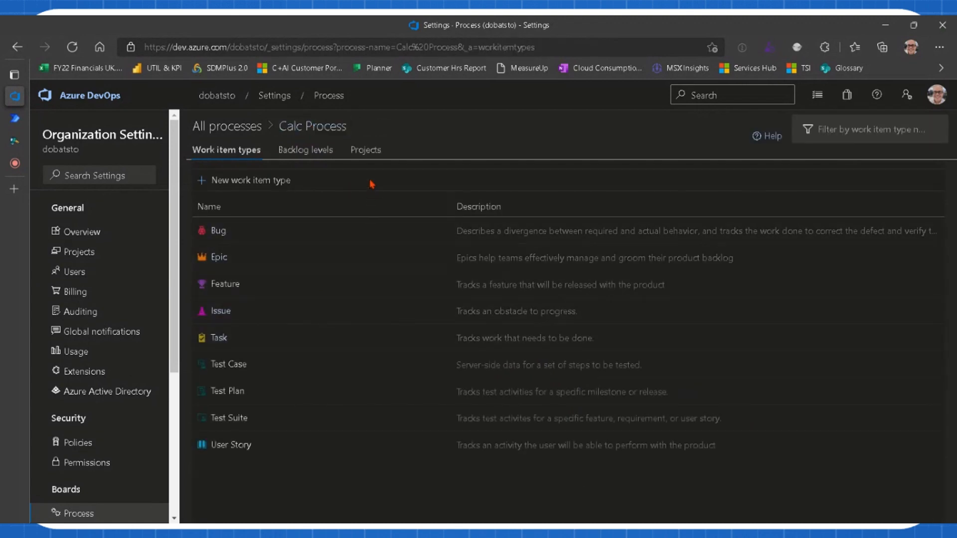
Step: From All processes, start a new private team project on Calc Process named Calculated fields
{"action": "left_click", "coordinate": [227, 126]}
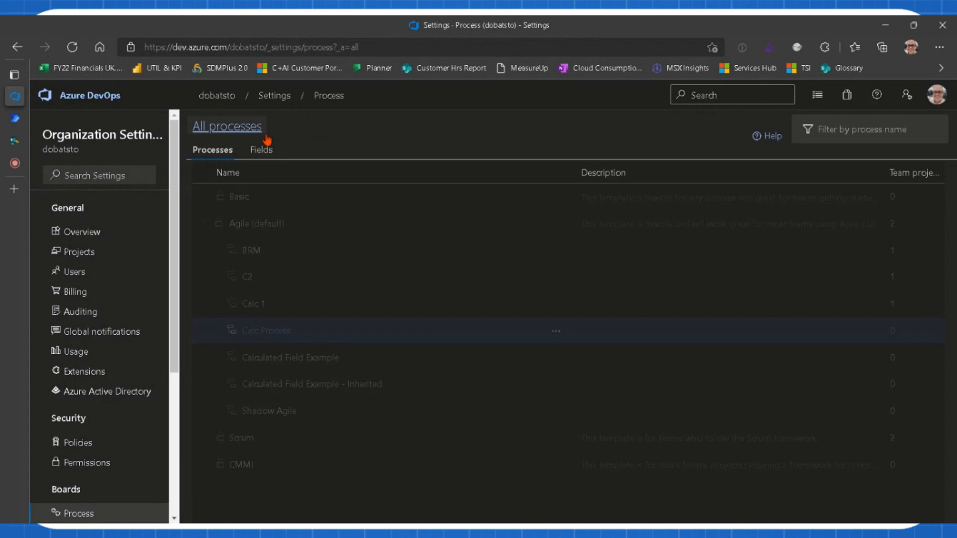
{"action": "left_click", "coordinate": [555, 331]}
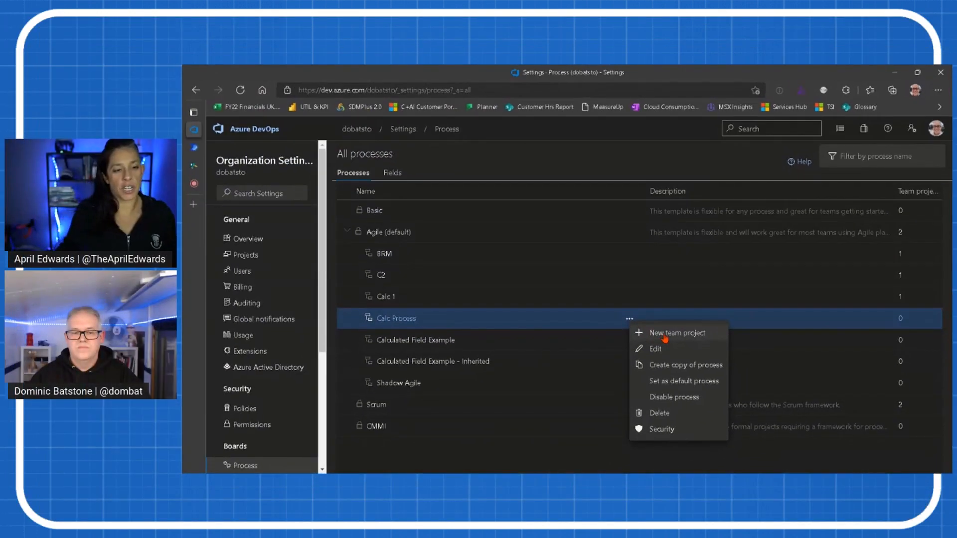
{"action": "left_click", "coordinate": [676, 333]}
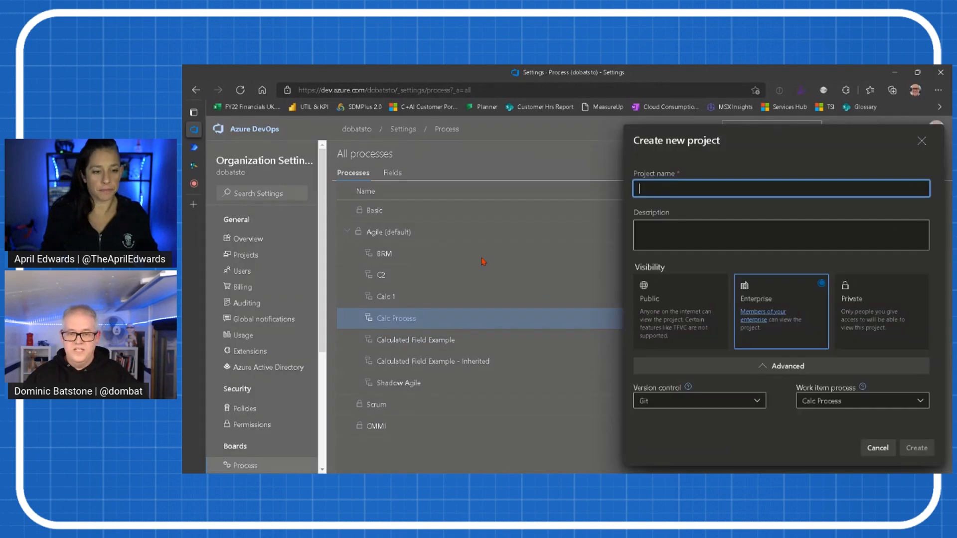
{"action": "type", "text": "Calculated fields"}
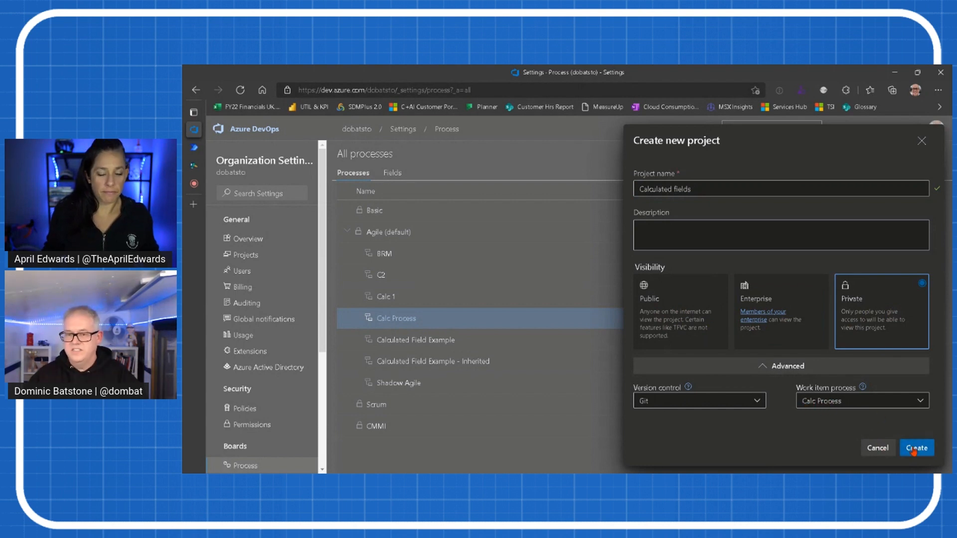
{"action": "left_click", "coordinate": [915, 448]}
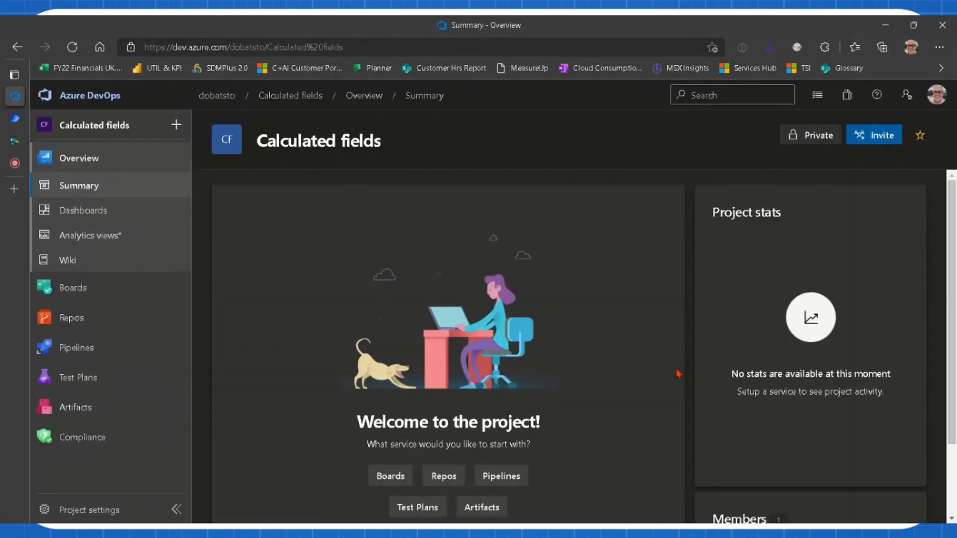
Step: Under Boards > Work items, create a Task titled Our firsty task and save it
{"action": "left_click", "coordinate": [72, 287]}
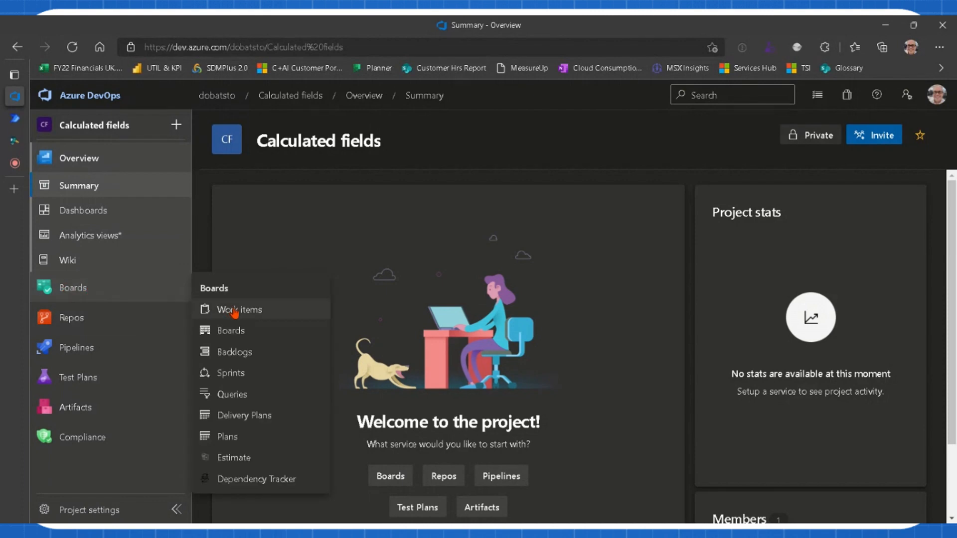
{"action": "left_click", "coordinate": [238, 309]}
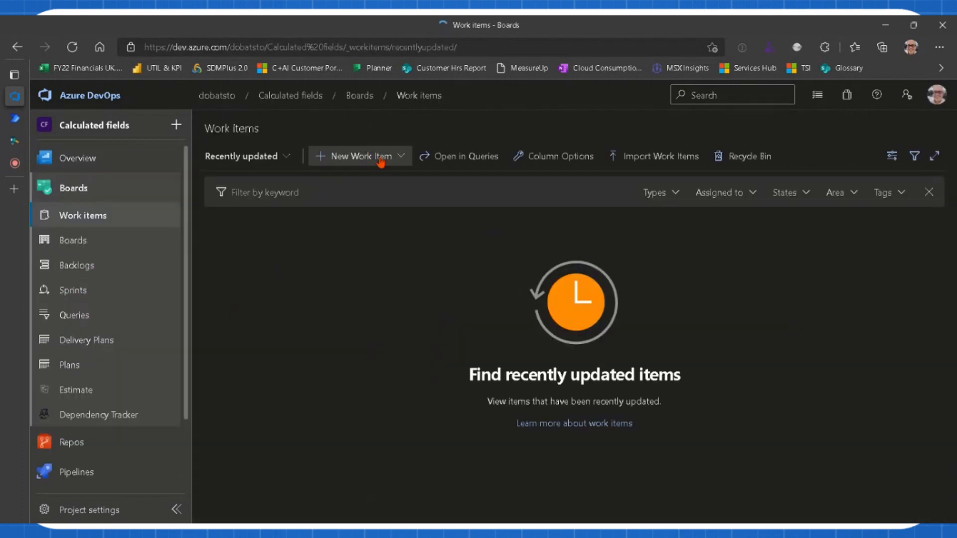
{"action": "left_click", "coordinate": [360, 157]}
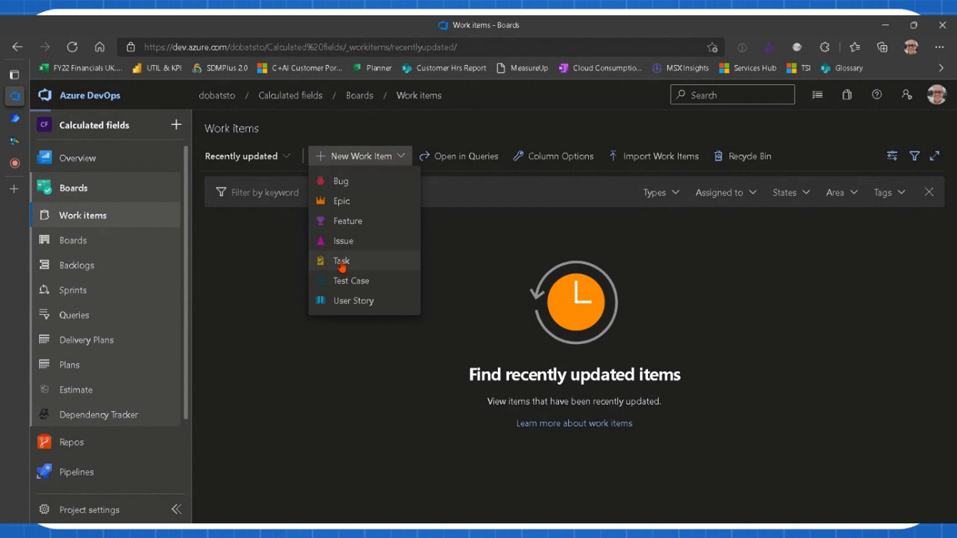
{"action": "left_click", "coordinate": [341, 260]}
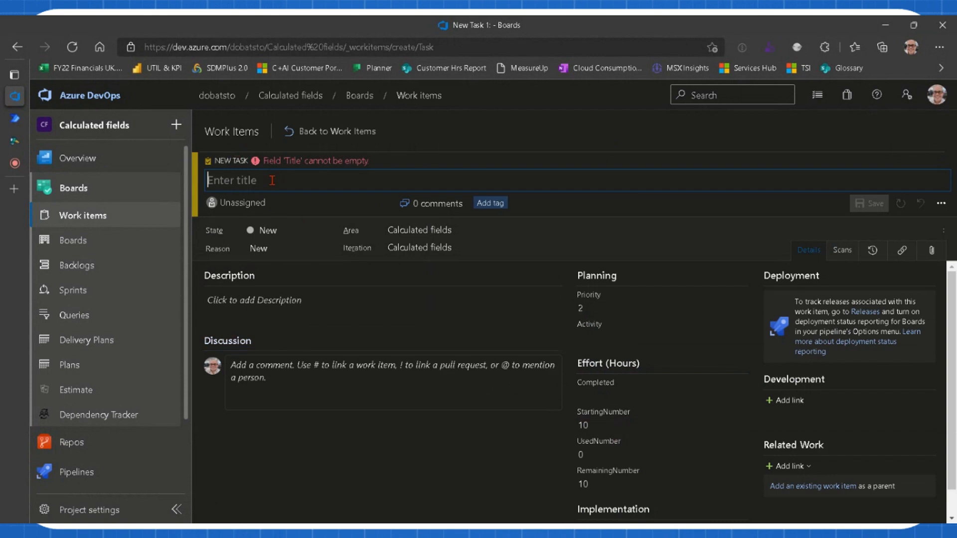
{"action": "type", "text": "Our firsty t"}
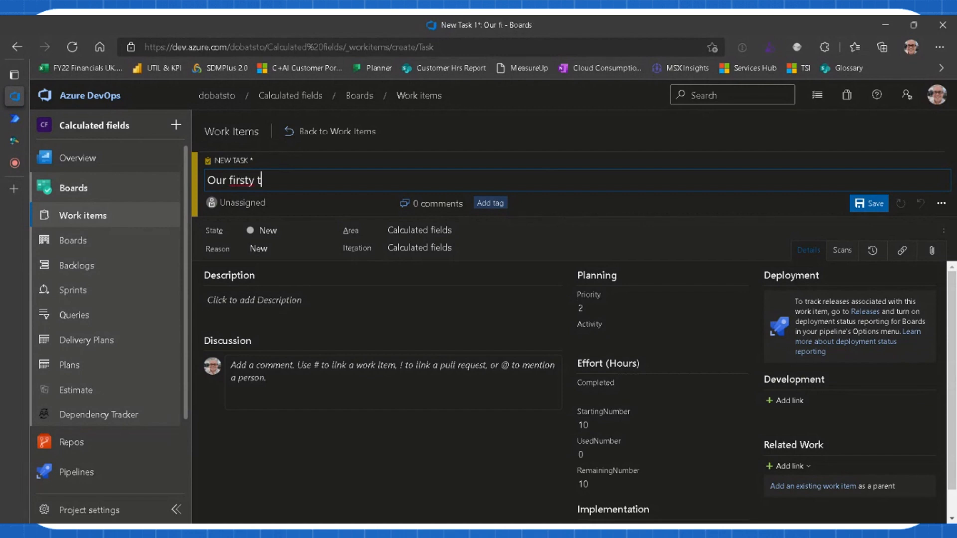
{"action": "type", "text": "ask"}
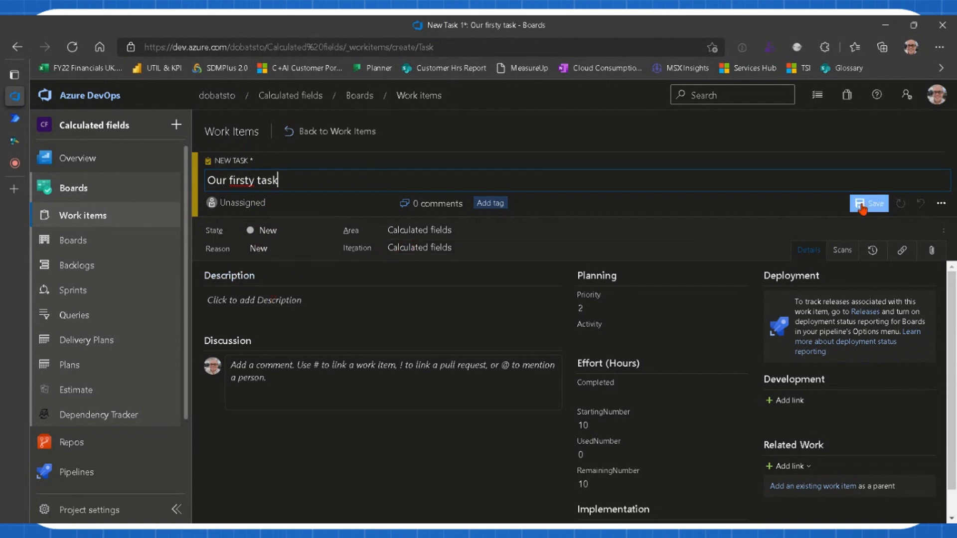
{"action": "left_click", "coordinate": [868, 204]}
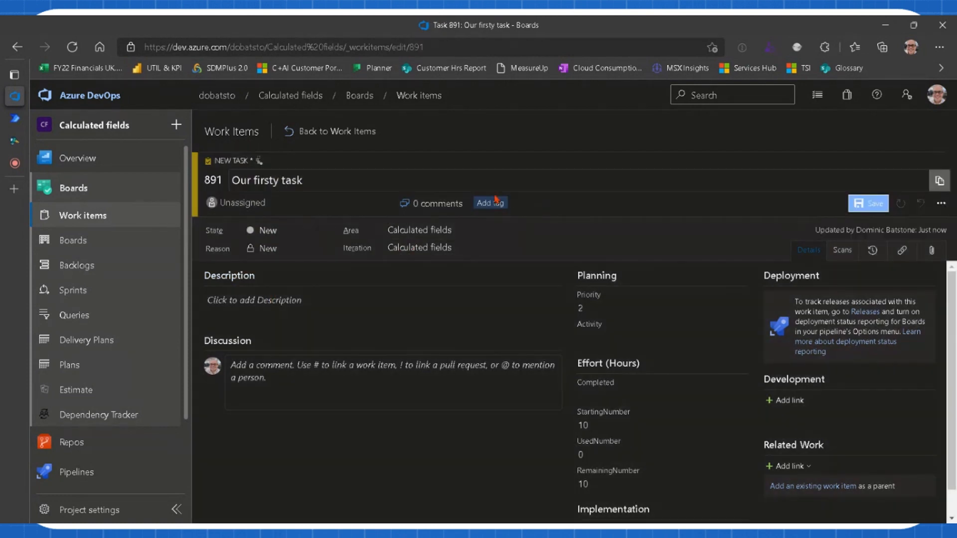
{"action": "left_click", "coordinate": [868, 203]}
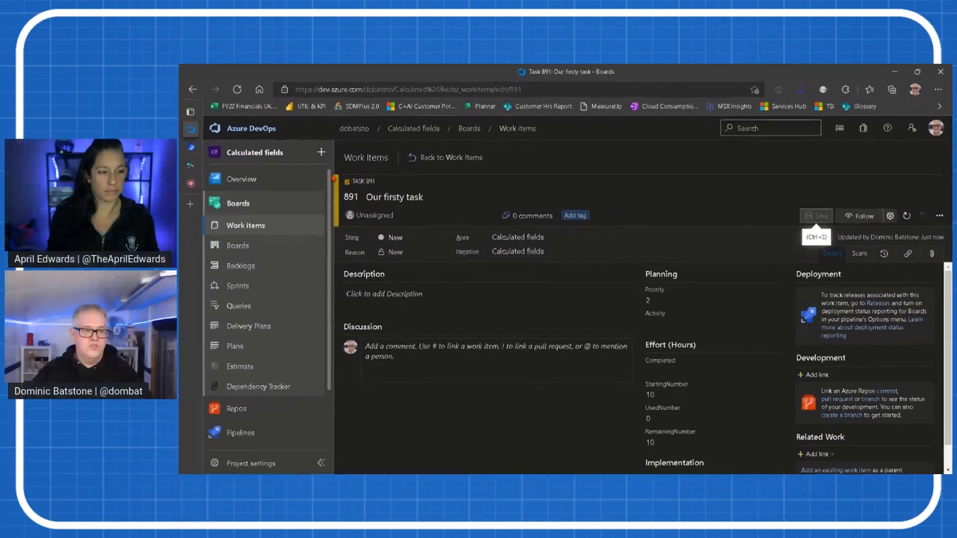
Step: Switch to the Power Automate tab, go to My flows and expand the New flow choices
{"action": "left_click", "coordinate": [195, 110]}
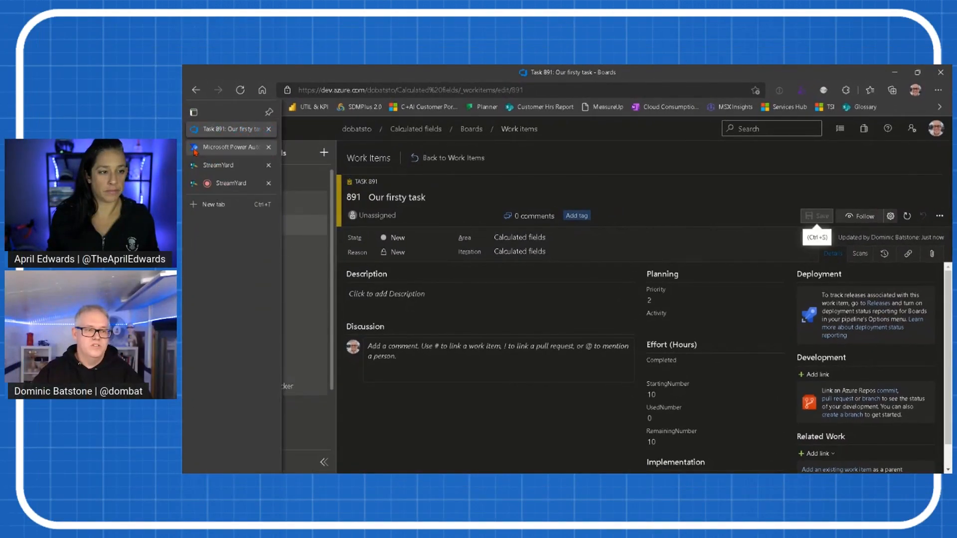
{"action": "left_click", "coordinate": [226, 147]}
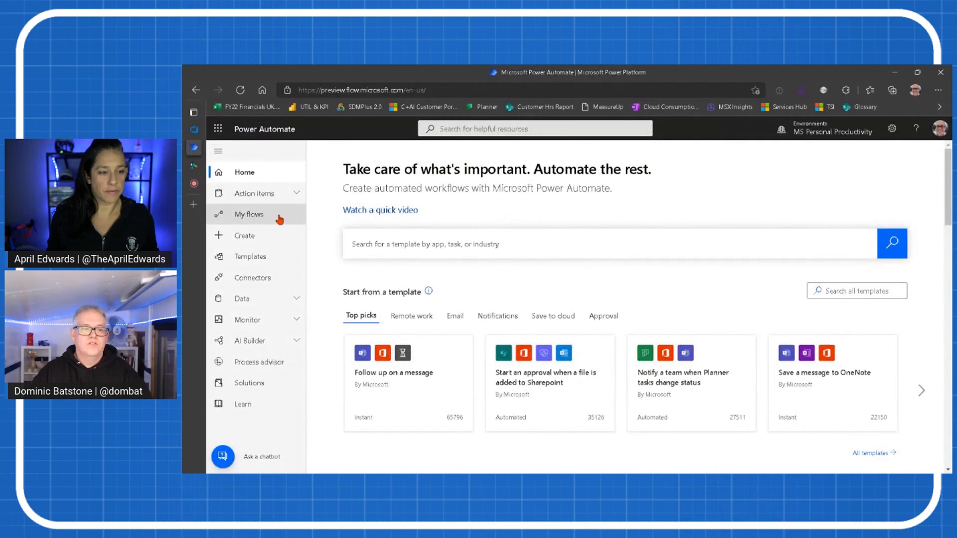
{"action": "left_click", "coordinate": [249, 215]}
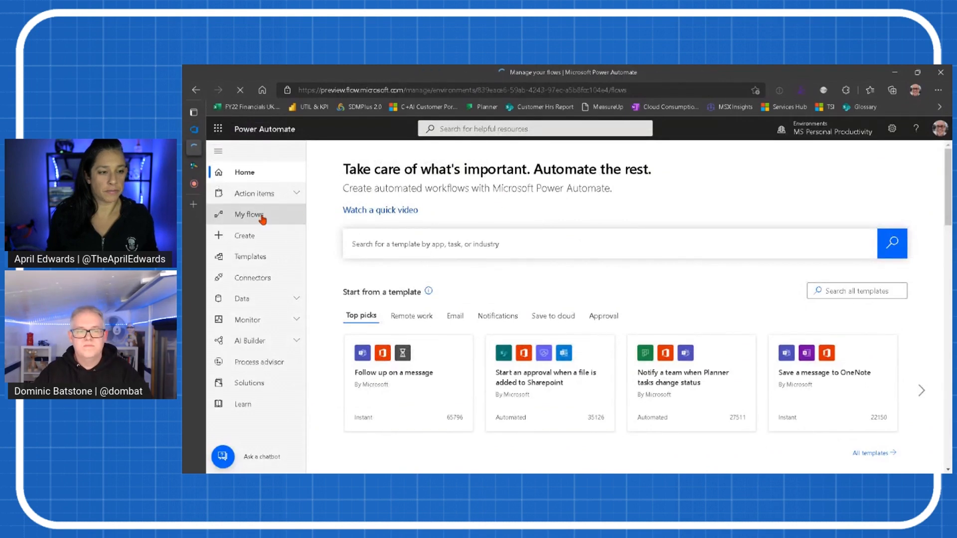
{"action": "left_click", "coordinate": [250, 215]}
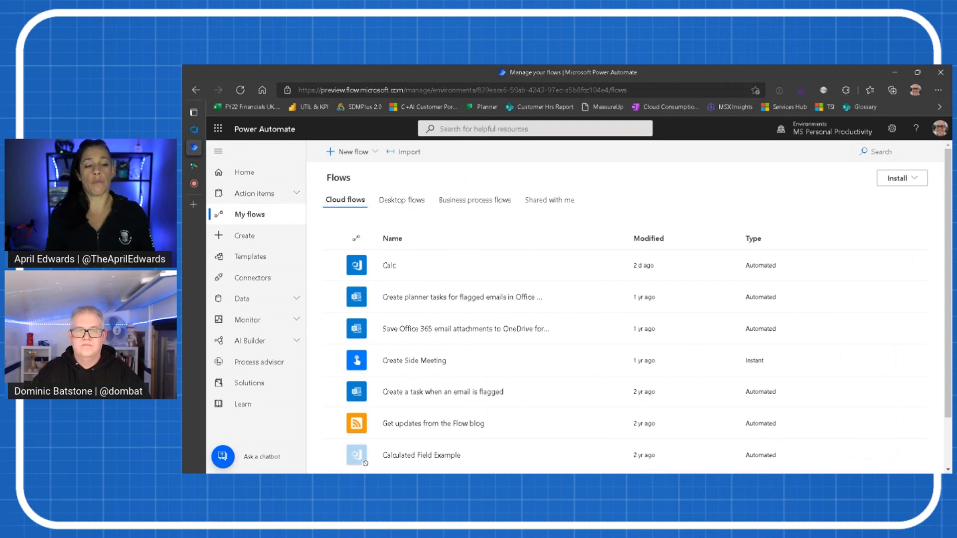
{"action": "mouse_move", "coordinate": [413, 181]}
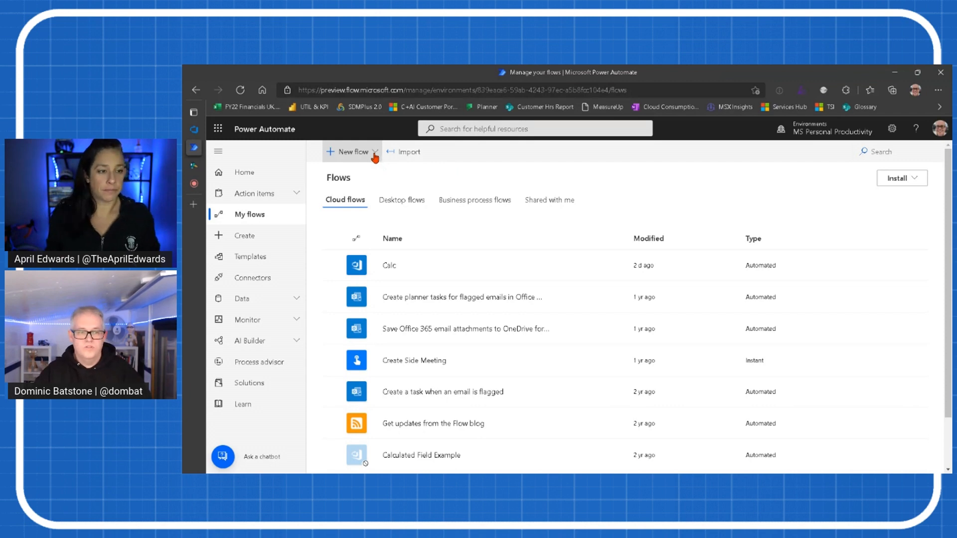
{"action": "left_click", "coordinate": [350, 152]}
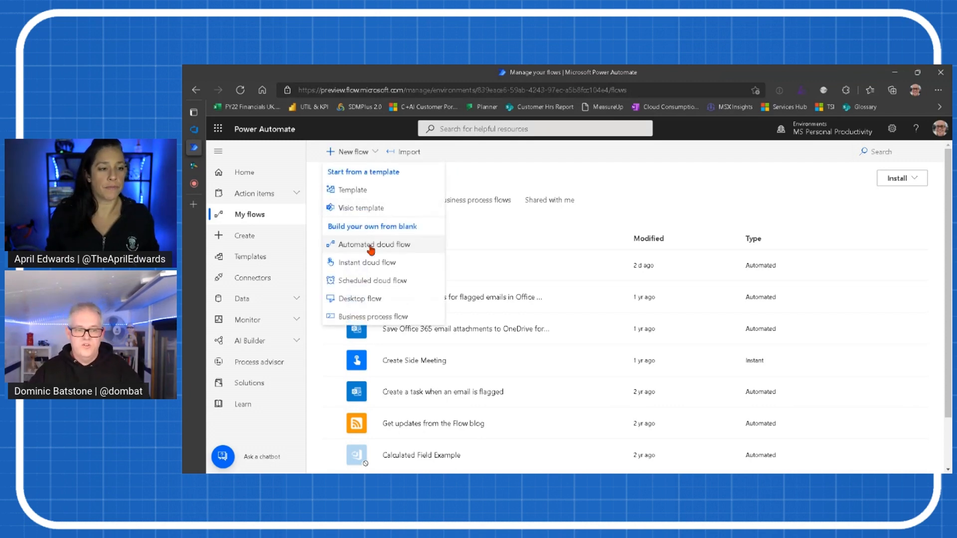
Step: Build automated cloud flow Calcy with the Azure DevOps trigger 'When a work item is updated'
{"action": "left_click", "coordinate": [373, 245]}
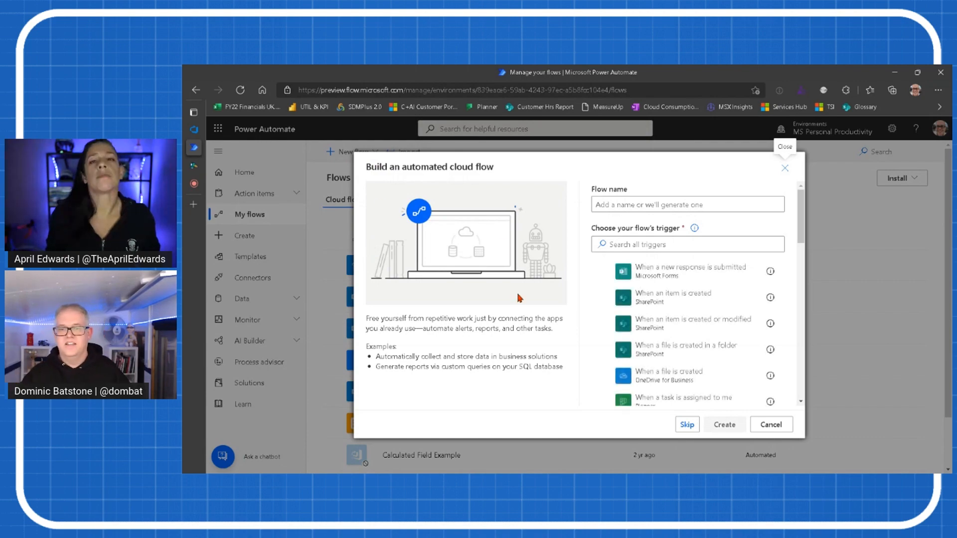
{"action": "type", "text": "Calcy"}
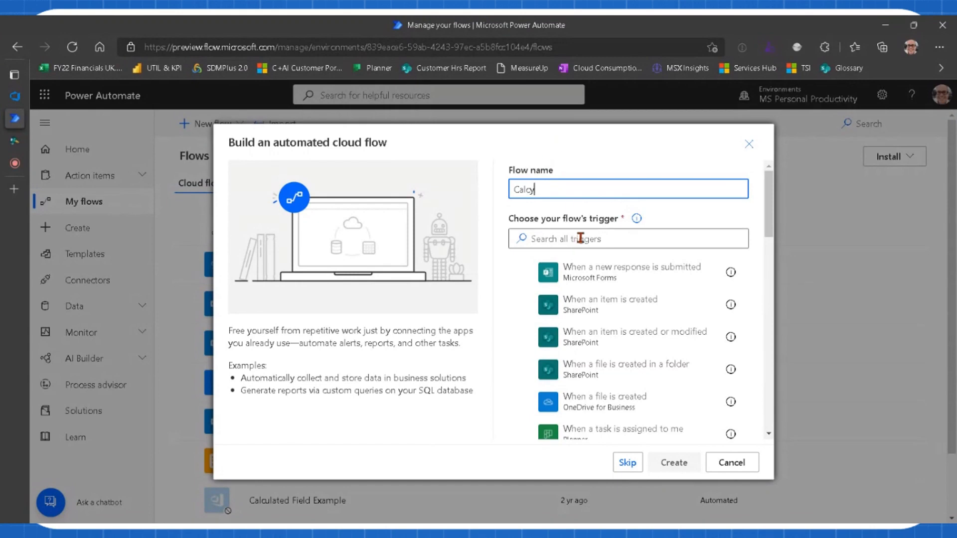
{"action": "type", "text": "devops"}
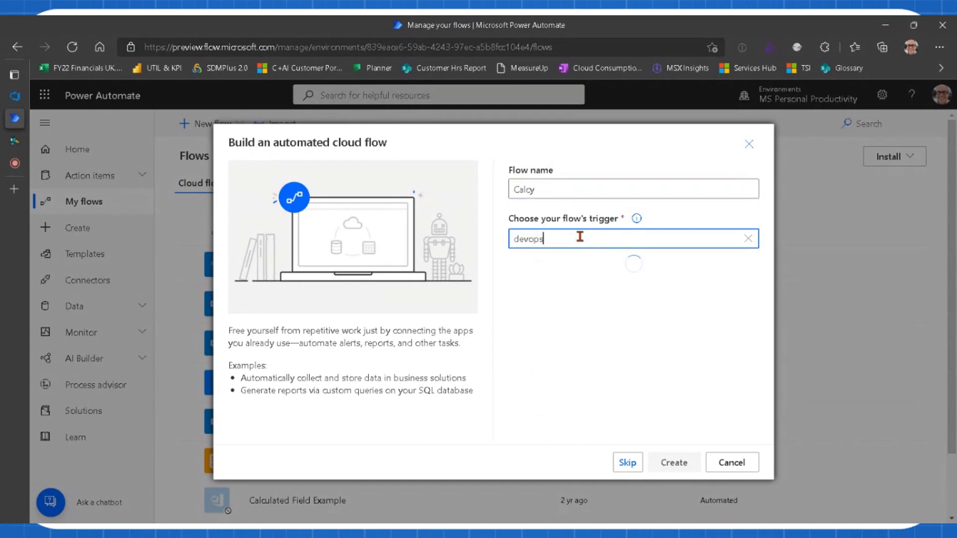
{"action": "type", "text": "devops"}
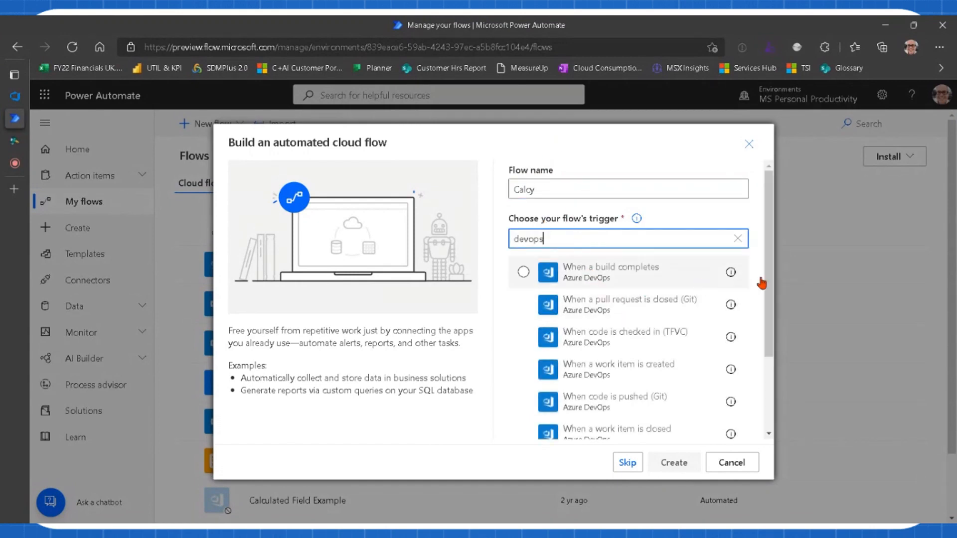
{"action": "scroll", "scroll_direction": "down", "scroll_amount": 3}
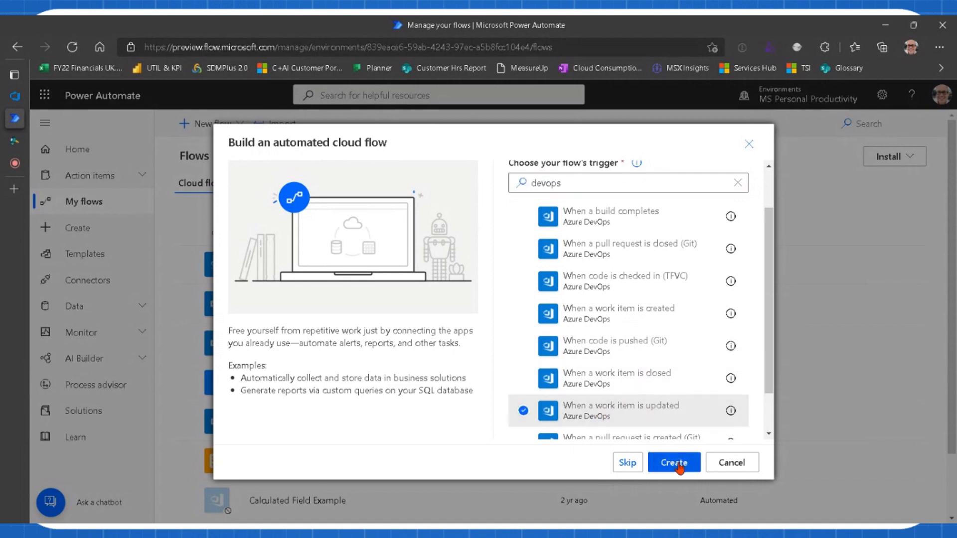
{"action": "left_click", "coordinate": [674, 463]}
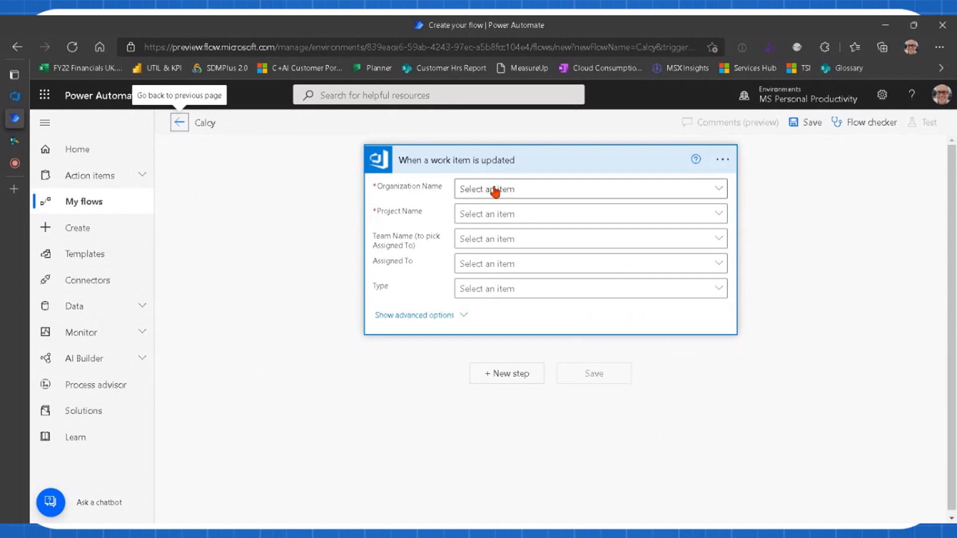
Step: Set the trigger to organization dobatsto, project Calculated fields, work item type Task
{"action": "left_click", "coordinate": [588, 188]}
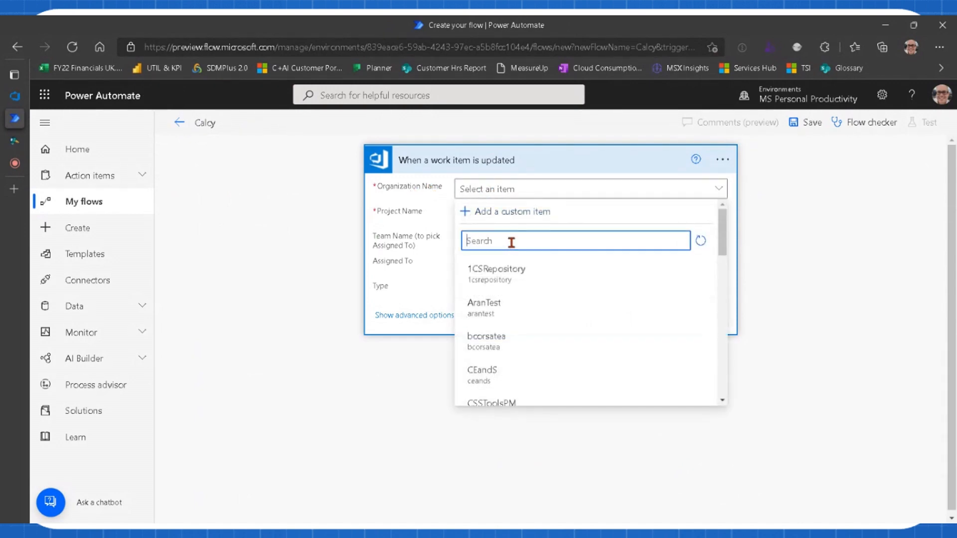
{"action": "type", "text": "dob"}
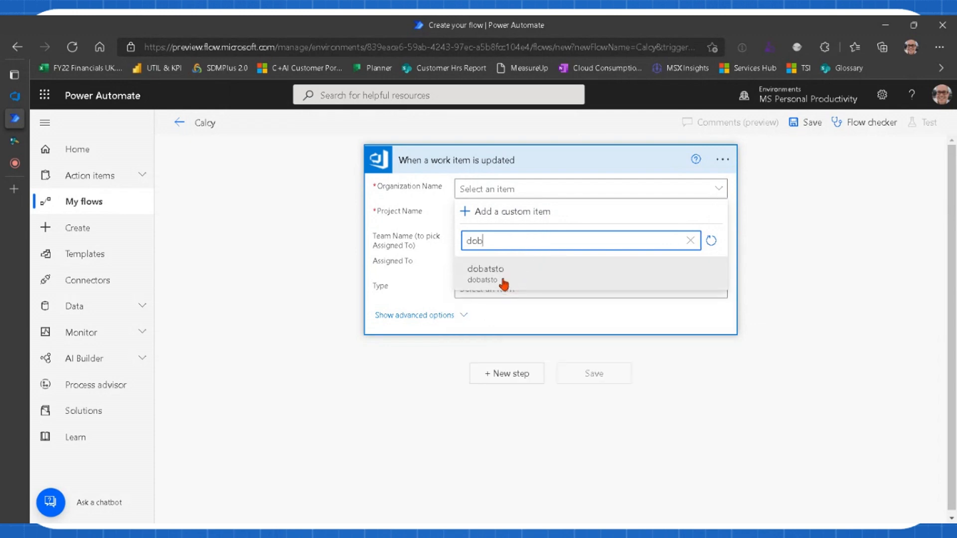
{"action": "left_click", "coordinate": [485, 273]}
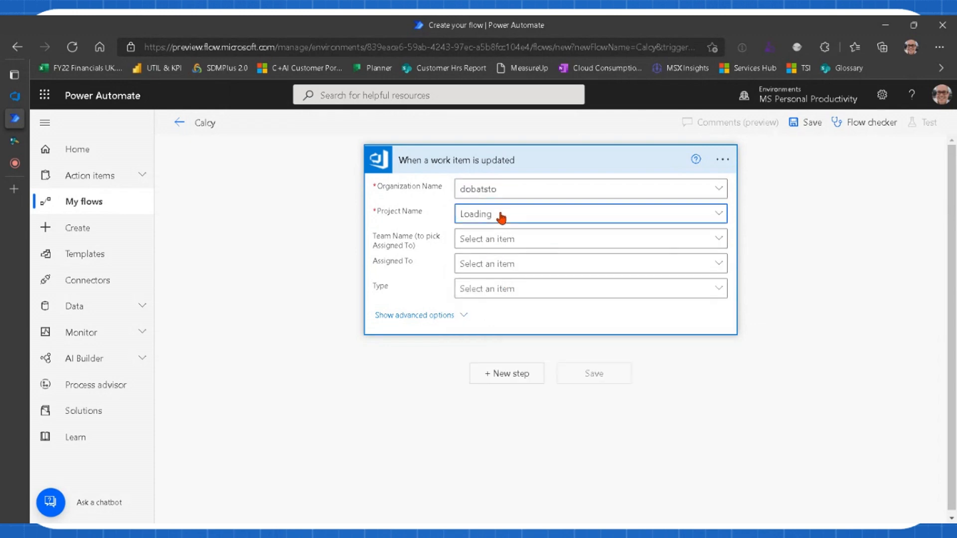
{"action": "left_click", "coordinate": [589, 213]}
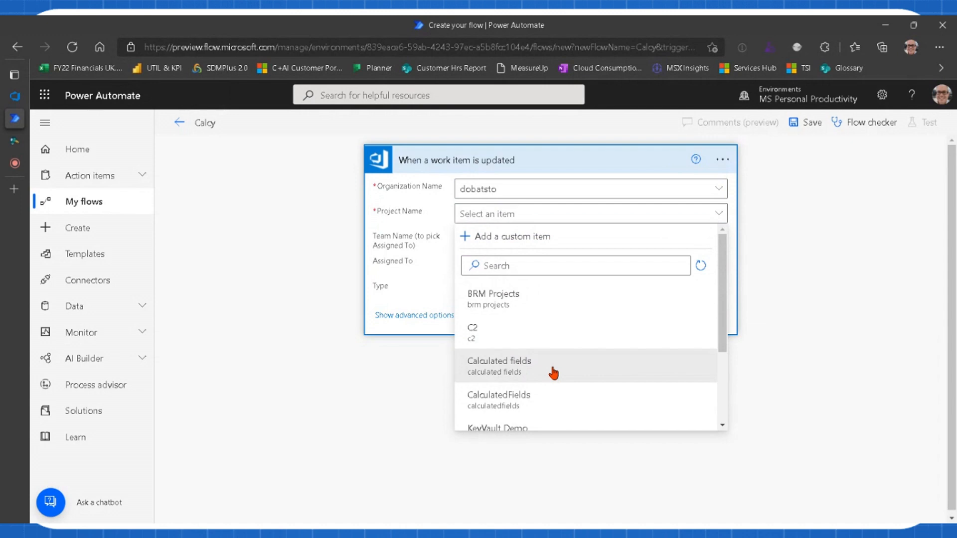
{"action": "left_click", "coordinate": [499, 366]}
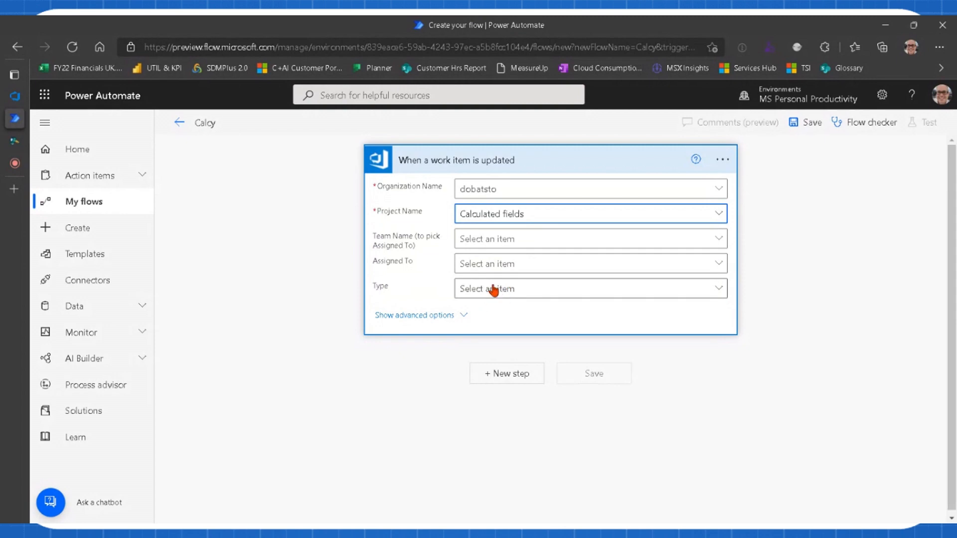
{"action": "left_click", "coordinate": [589, 289]}
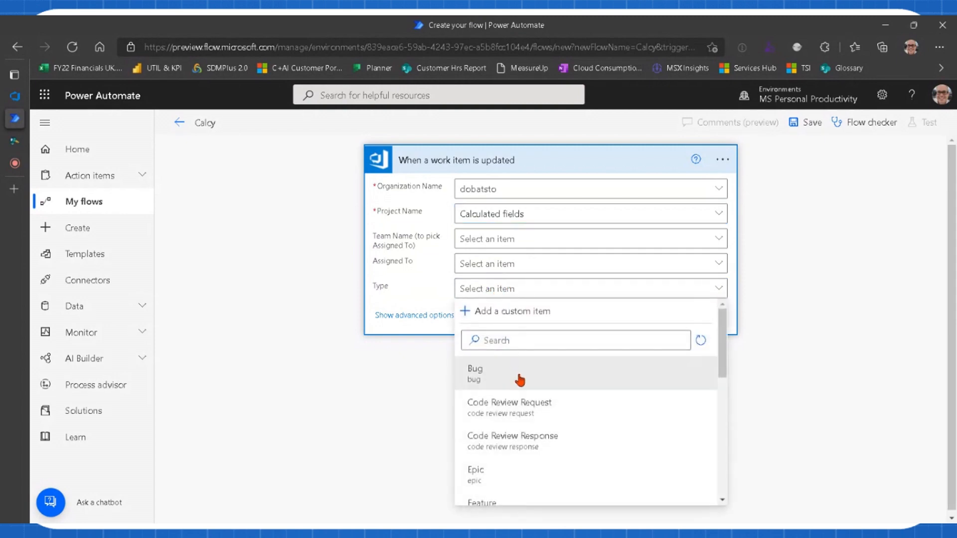
{"action": "scroll", "scroll_direction": "down", "scroll_amount": 3}
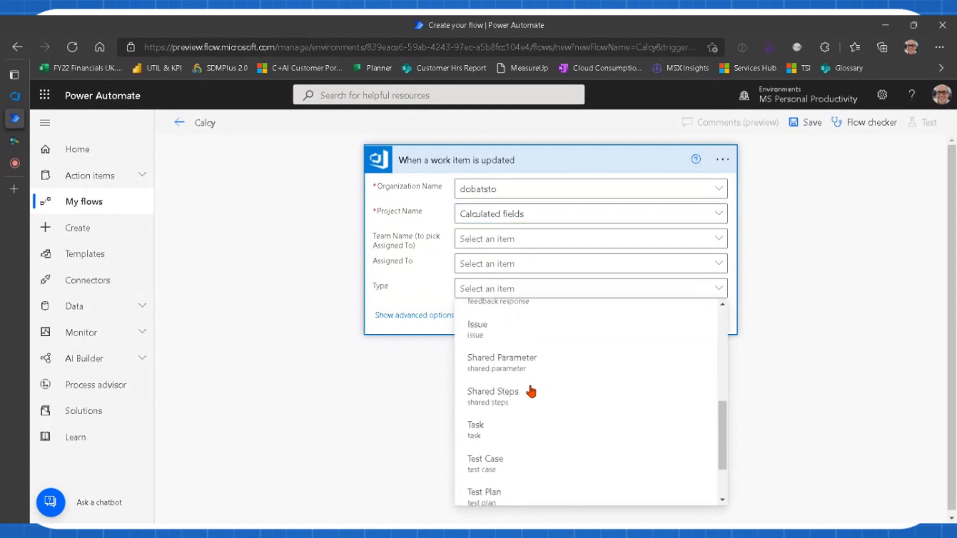
{"action": "left_click", "coordinate": [475, 428]}
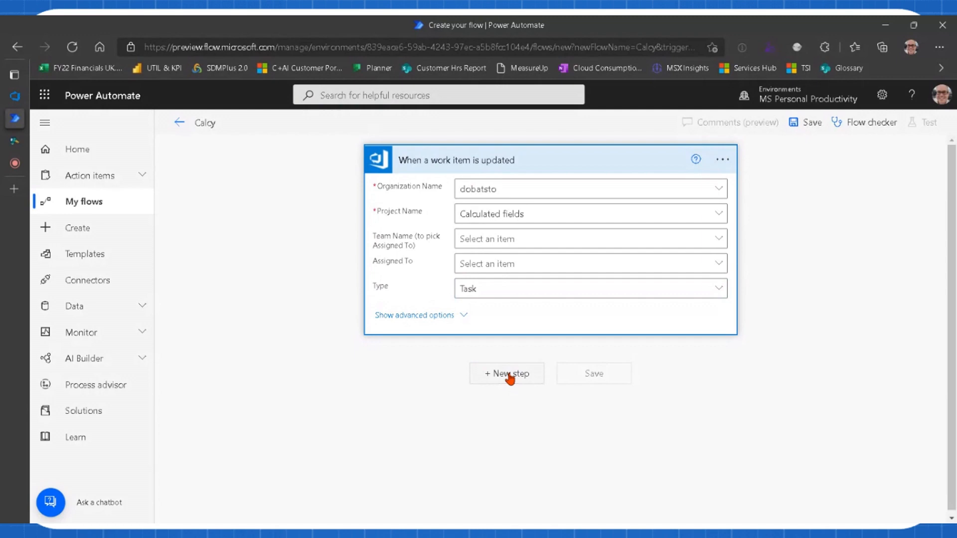
Step: Add a new step and choose the Azure DevOps Get work item details action
{"action": "left_click", "coordinate": [507, 373]}
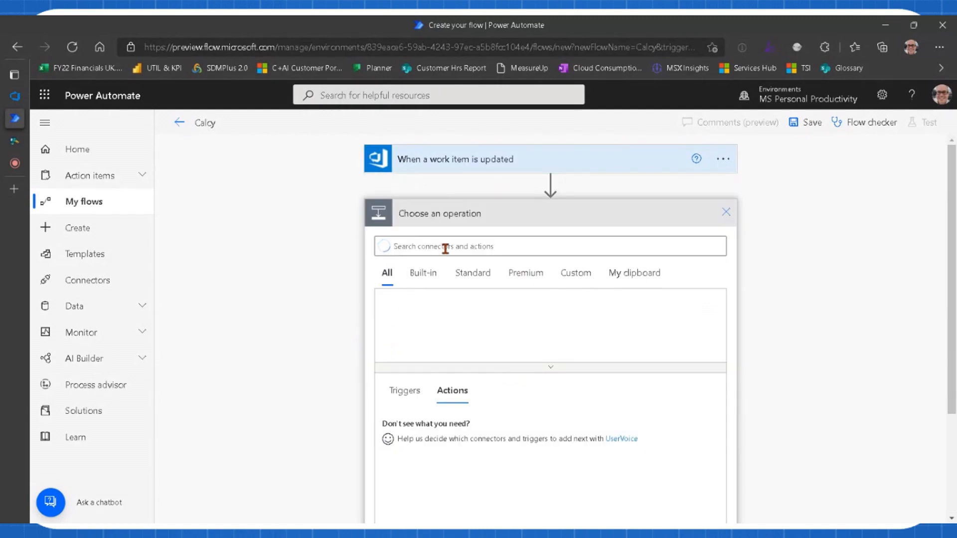
{"action": "left_click", "coordinate": [548, 246]}
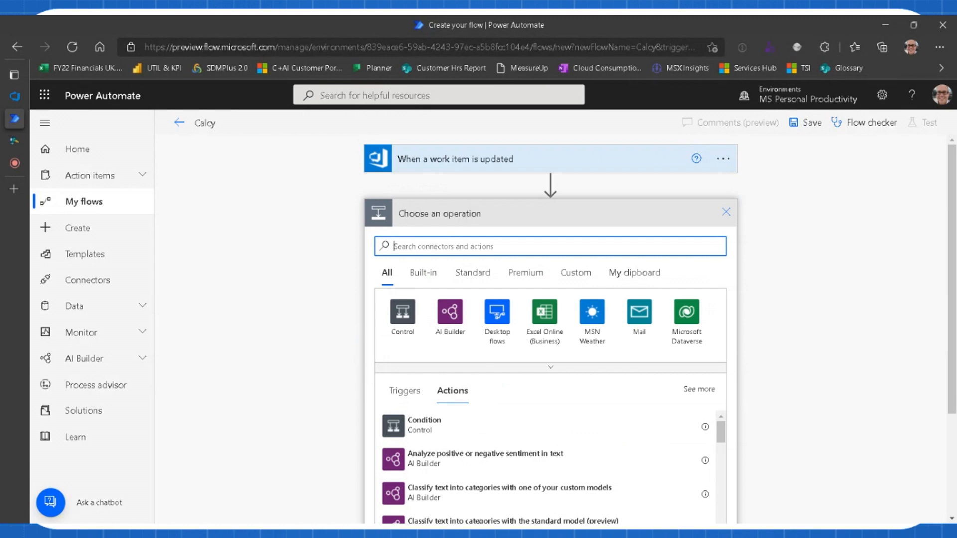
{"action": "type", "text": "devops"}
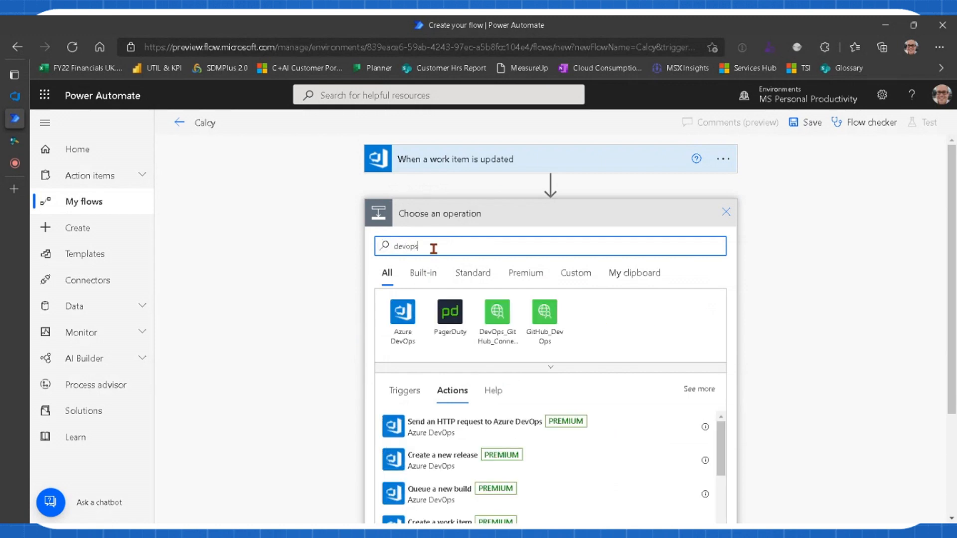
{"action": "scroll", "scroll_direction": "down", "scroll_amount": 3}
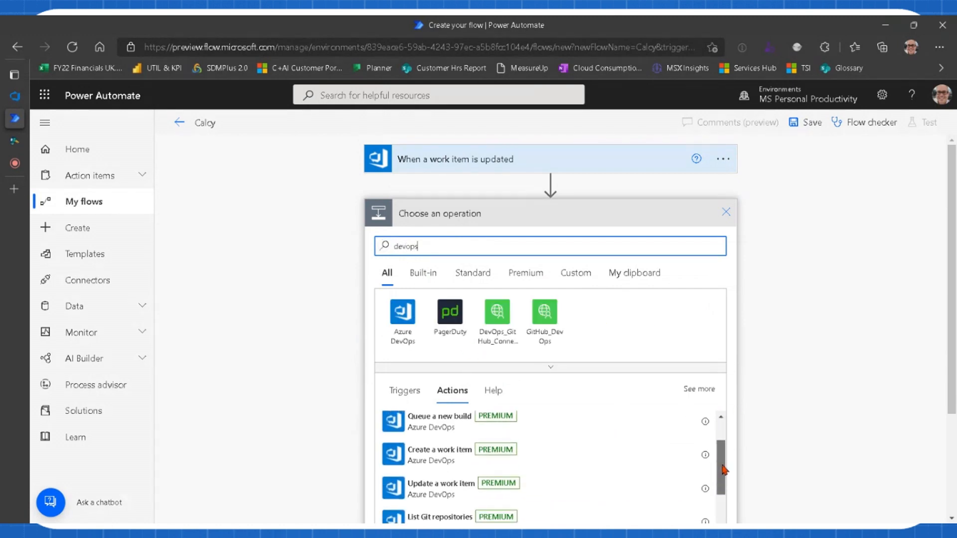
{"action": "scroll", "scroll_direction": "down", "scroll_amount": 3}
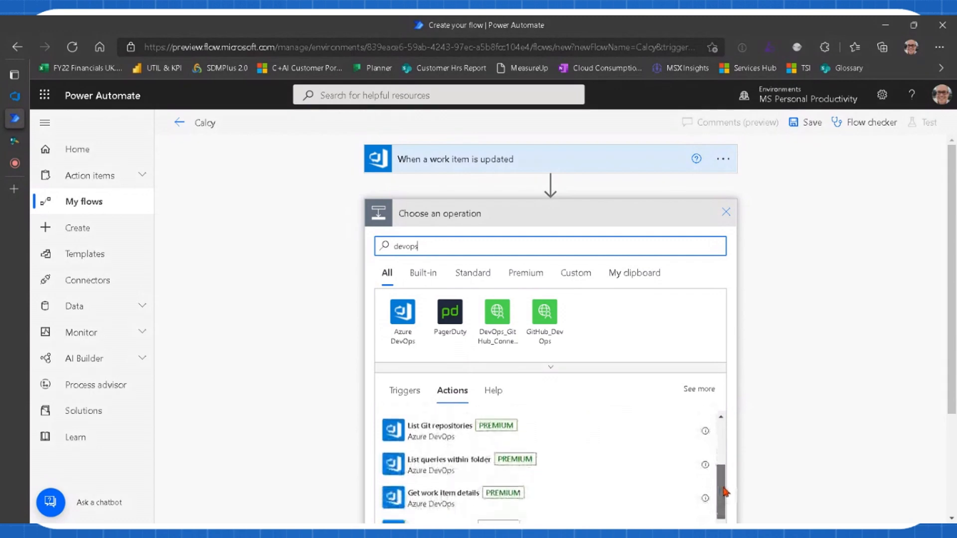
{"action": "scroll", "scroll_direction": "down", "scroll_amount": 3}
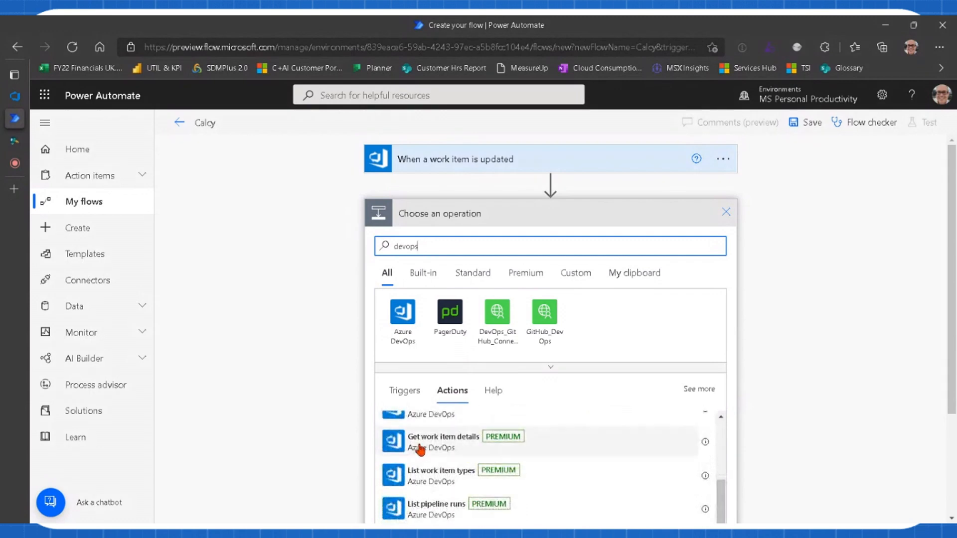
{"action": "mouse_move", "coordinate": [507, 445]}
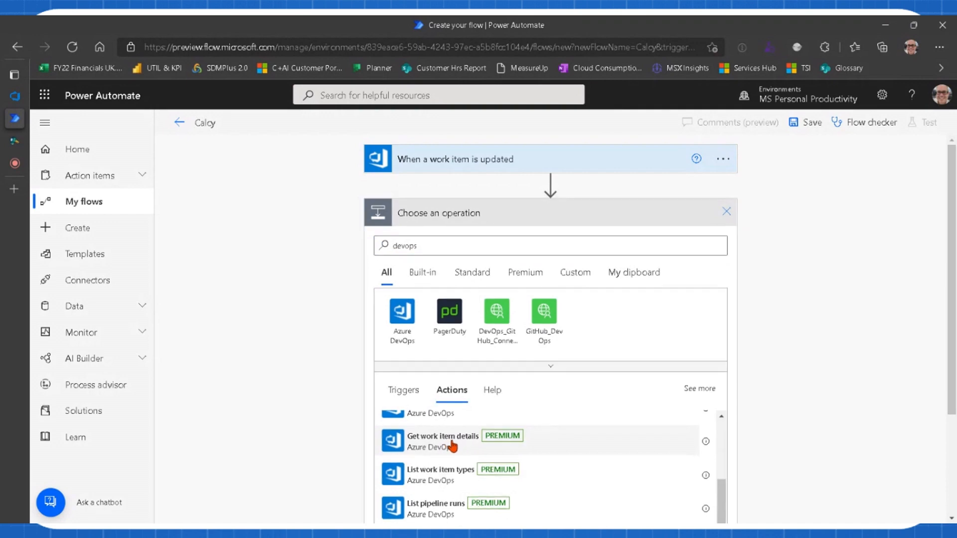
{"action": "left_click", "coordinate": [442, 435]}
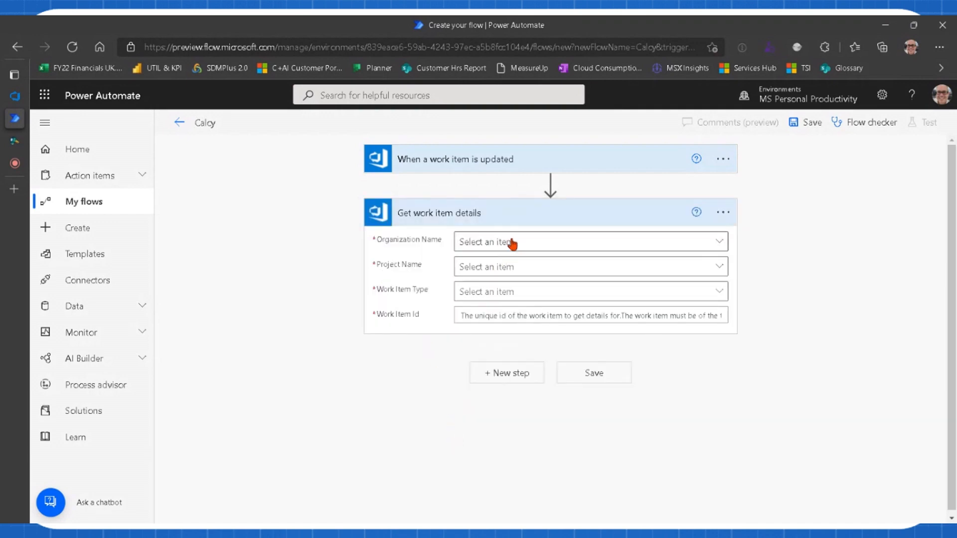
Step: Set organization dobatsto, project Calculated fields, and the updated item's Id as Work Item Id
{"action": "left_click", "coordinate": [586, 241]}
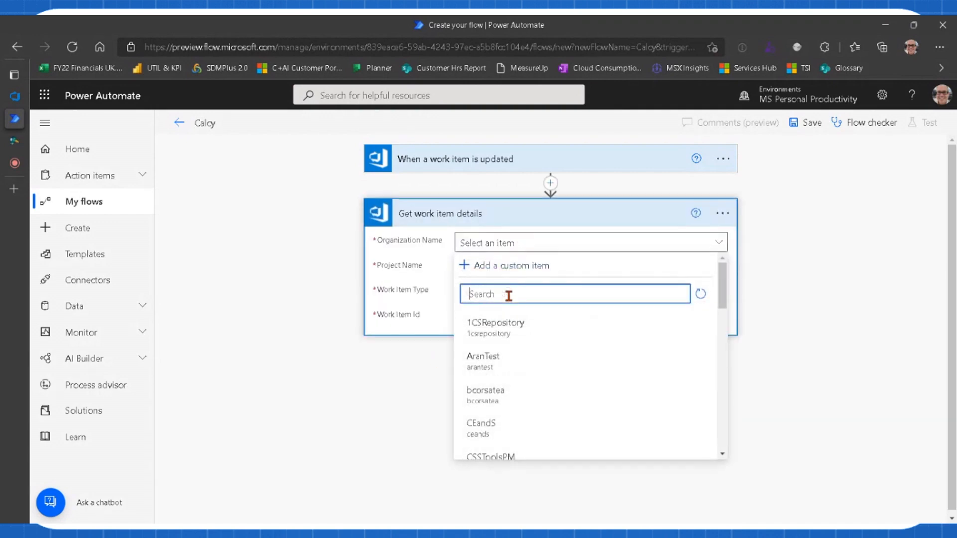
{"action": "type", "text": "dobat"}
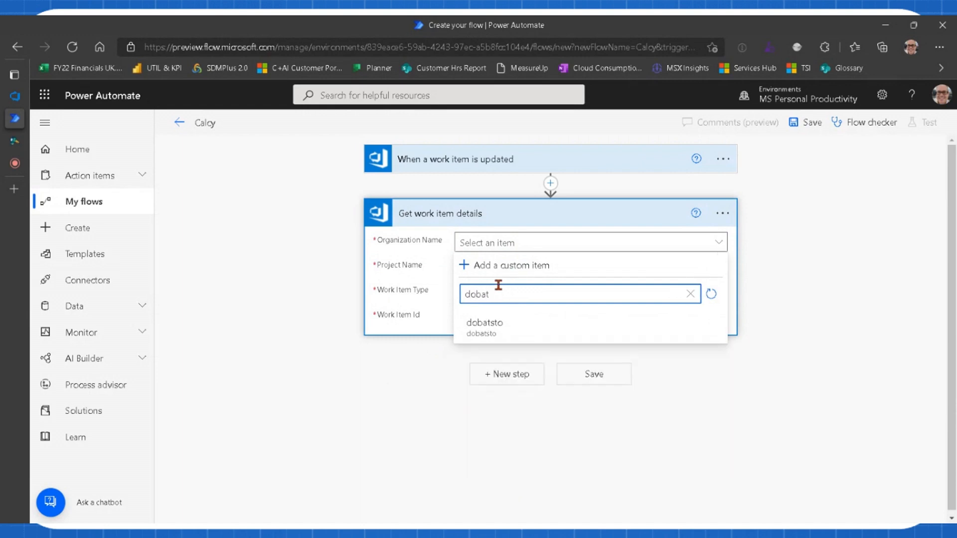
{"action": "left_click", "coordinate": [484, 326]}
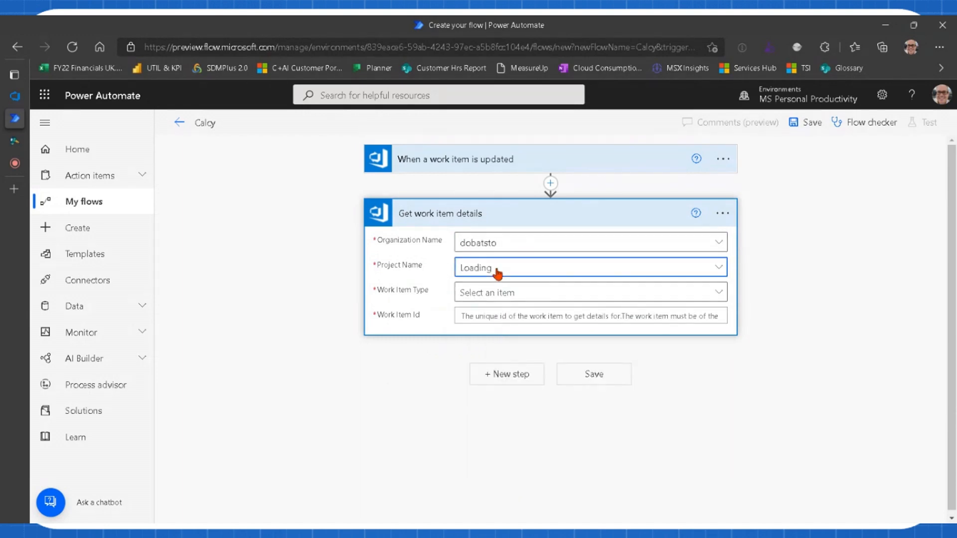
{"action": "left_click", "coordinate": [589, 267]}
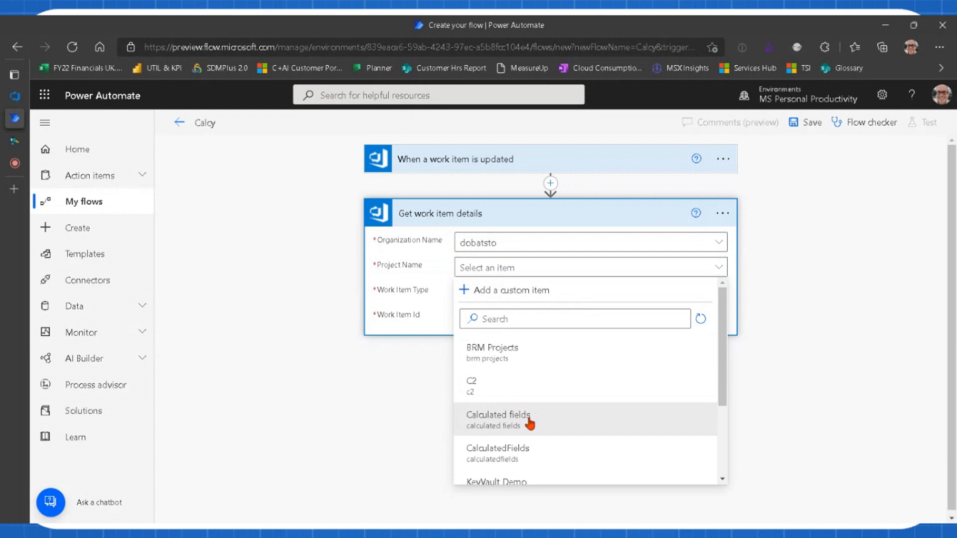
{"action": "left_click", "coordinate": [498, 419]}
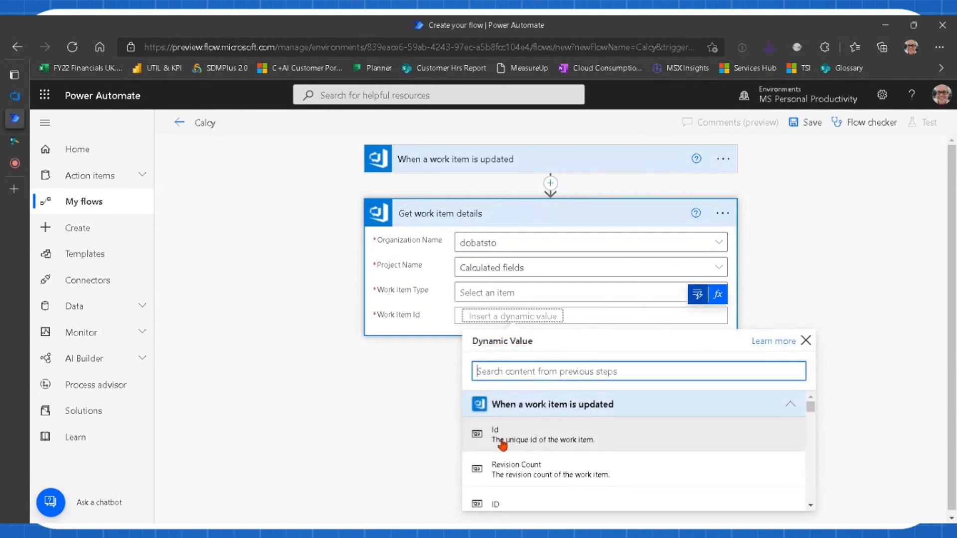
{"action": "mouse_move", "coordinate": [518, 437]}
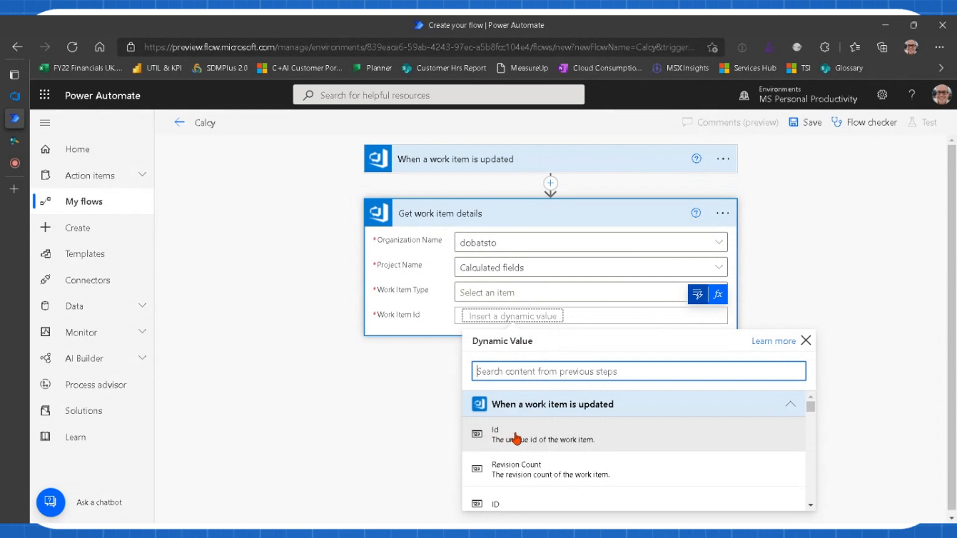
{"action": "left_click", "coordinate": [495, 434]}
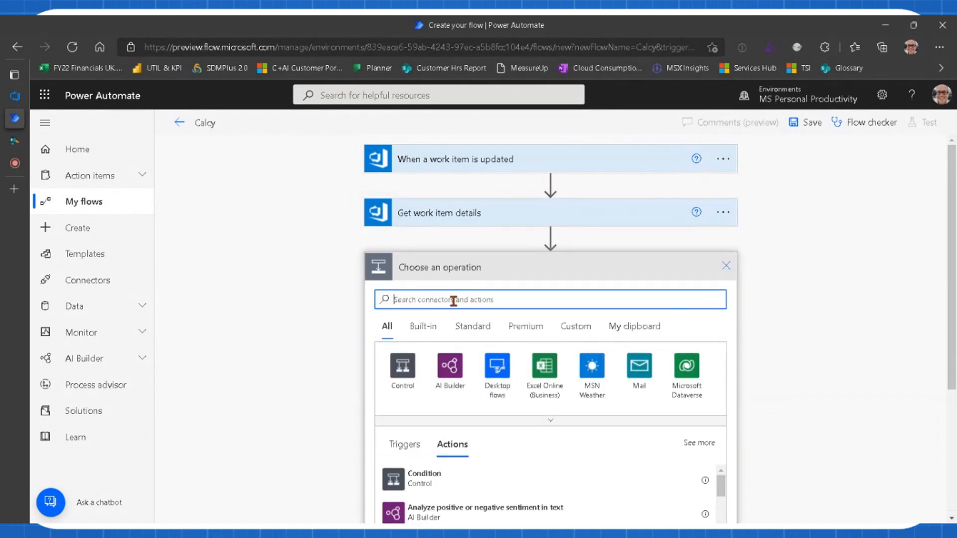
Step: Add an Update a work item step for dobatsto with the trigger's Id and project Calculated fields
{"action": "type", "text": "devops"}
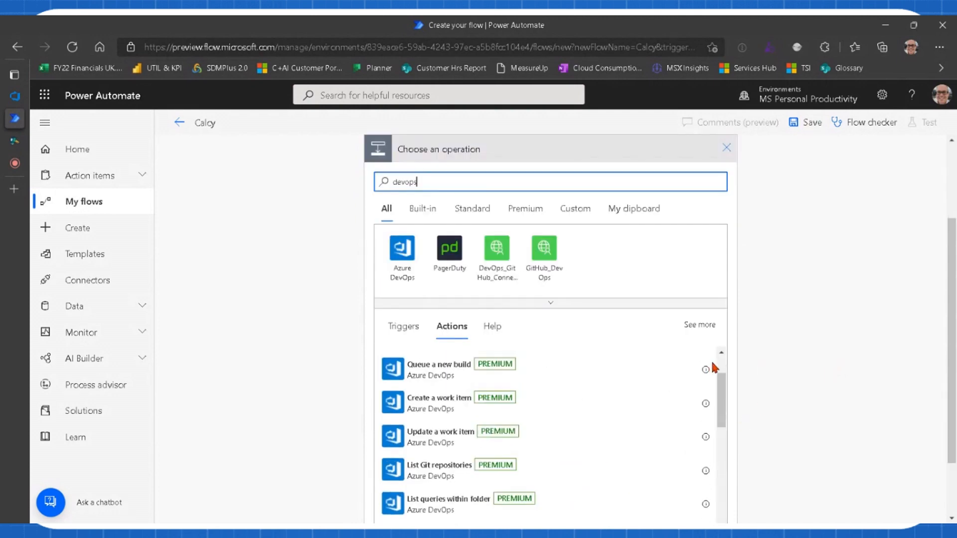
{"action": "mouse_move", "coordinate": [436, 437]}
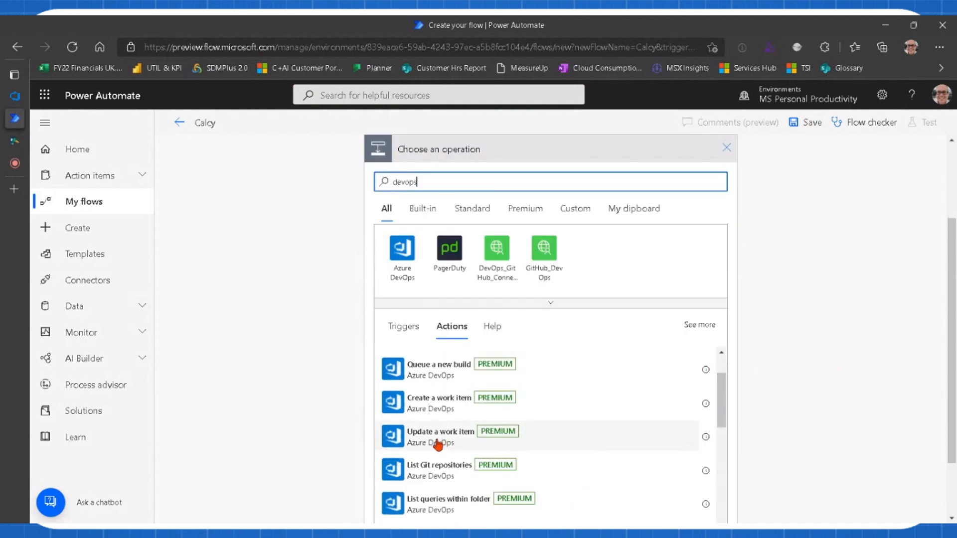
{"action": "left_click", "coordinate": [440, 437]}
{"action": "type", "text": "c"}
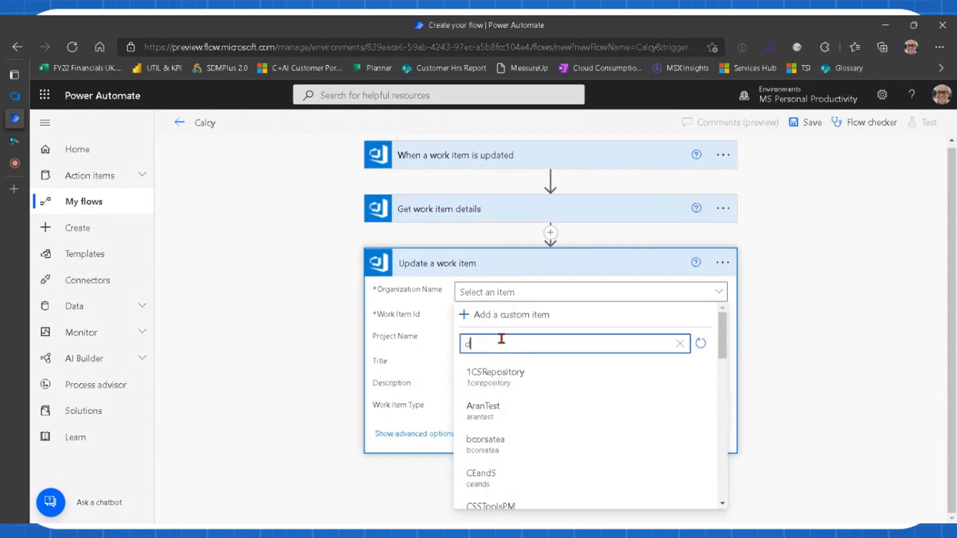
{"action": "type", "text": "obat"}
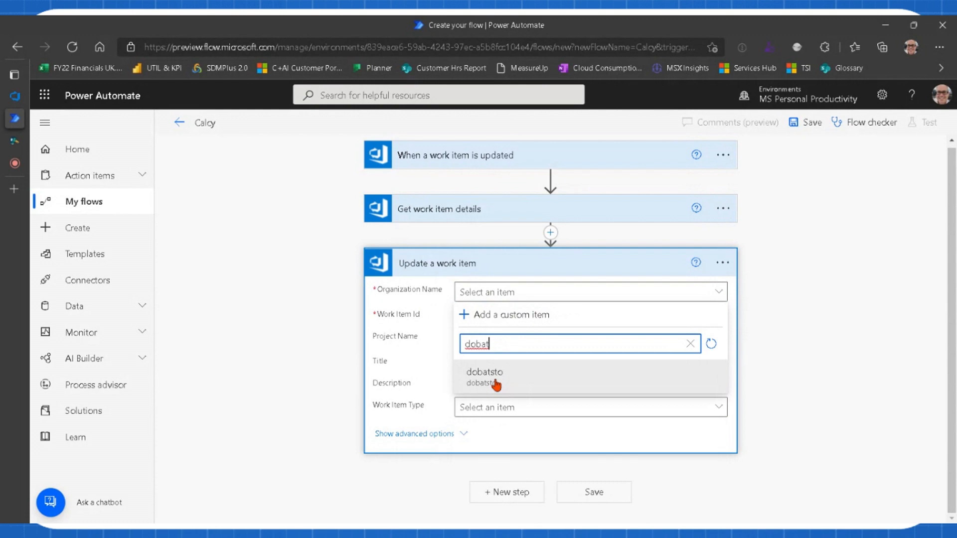
{"action": "left_click", "coordinate": [484, 372]}
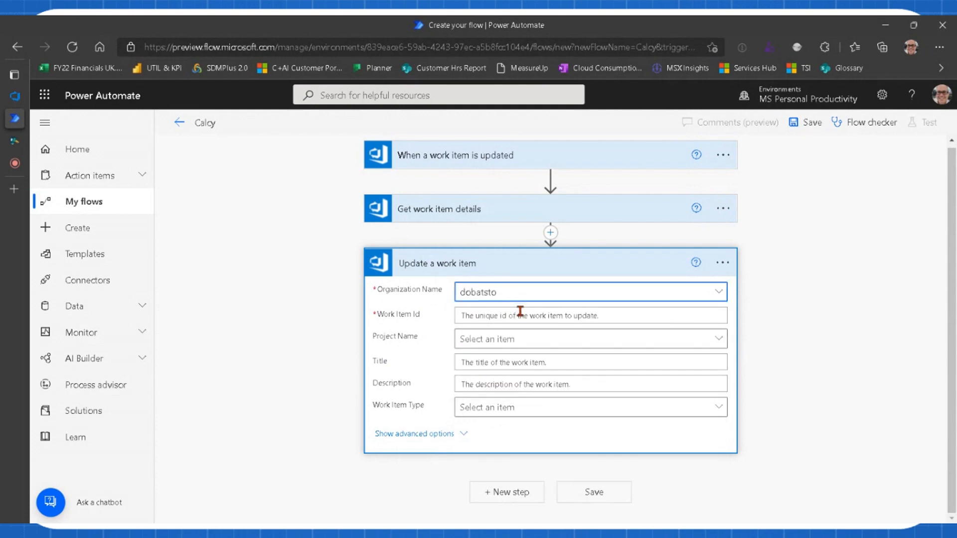
{"action": "mouse_move", "coordinate": [520, 311]}
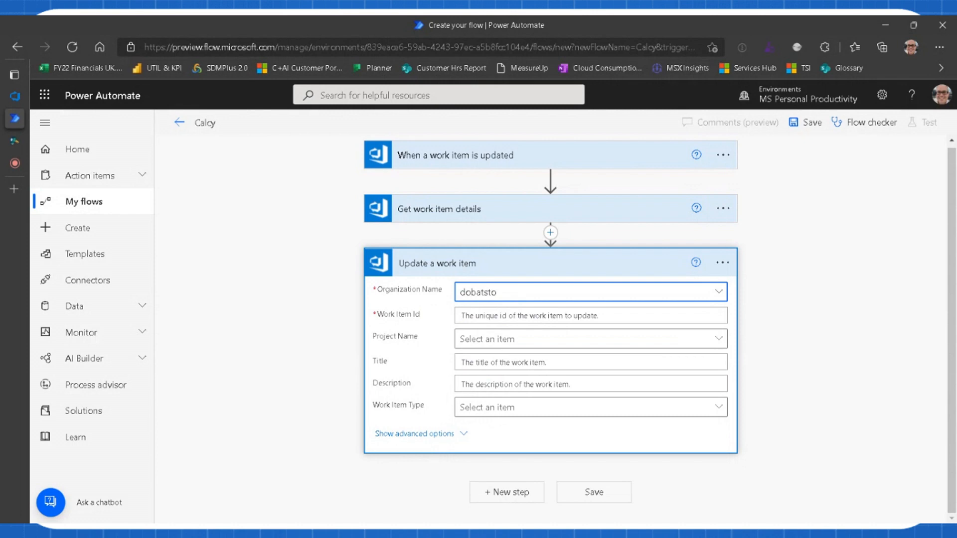
{"action": "left_click", "coordinate": [589, 316]}
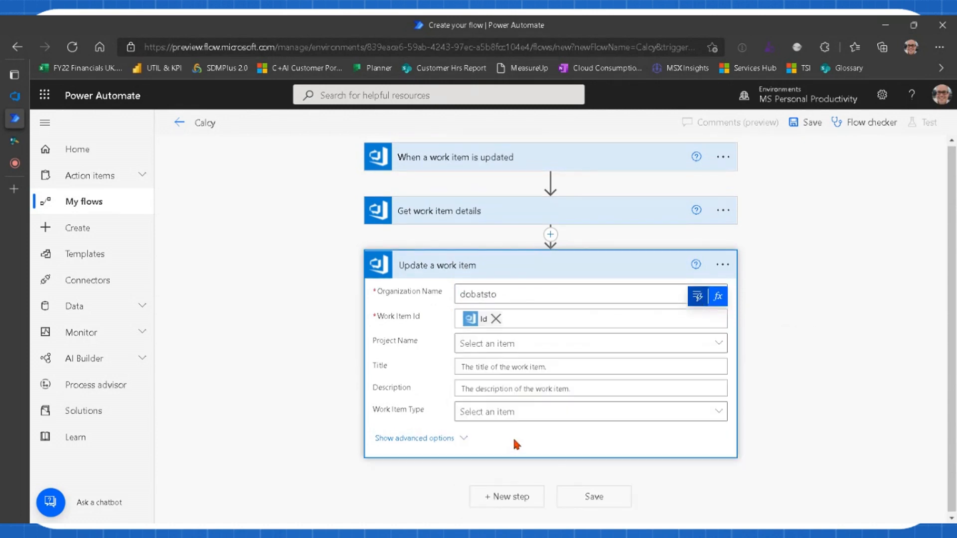
{"action": "left_click", "coordinate": [589, 343]}
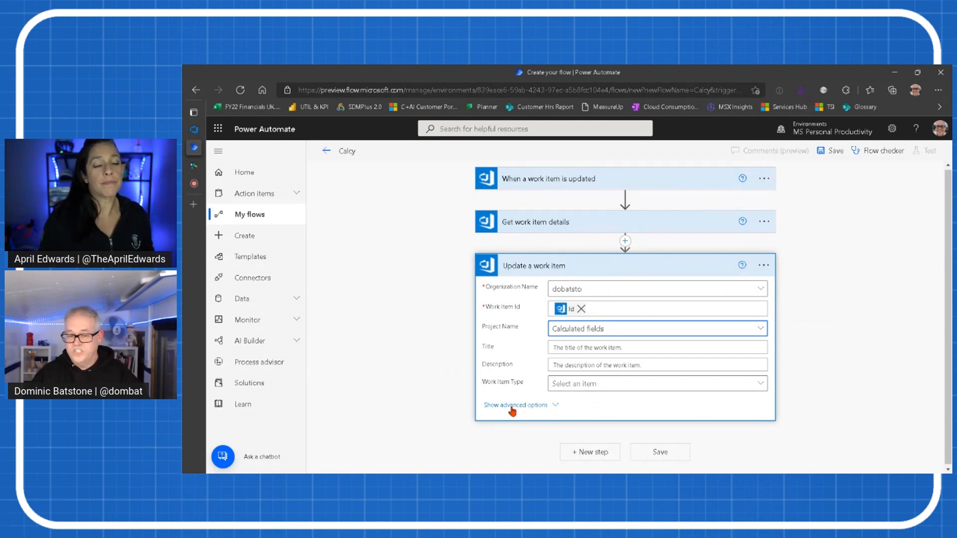
Step: Add RemainingNumber under Other Fields and start a sub() expression over the Custom_UsedNum field value
{"action": "left_click", "coordinate": [516, 404]}
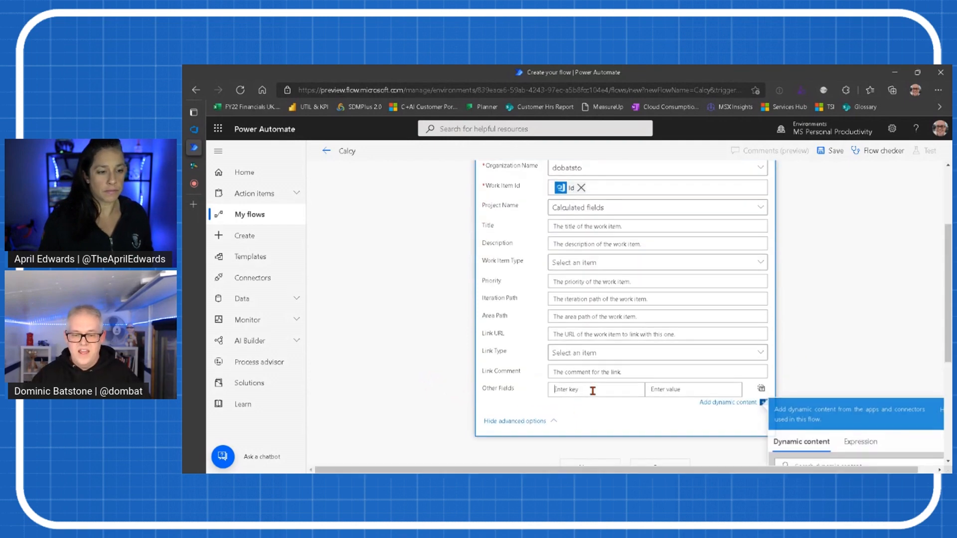
{"action": "type", "text": "RemainingNumber"}
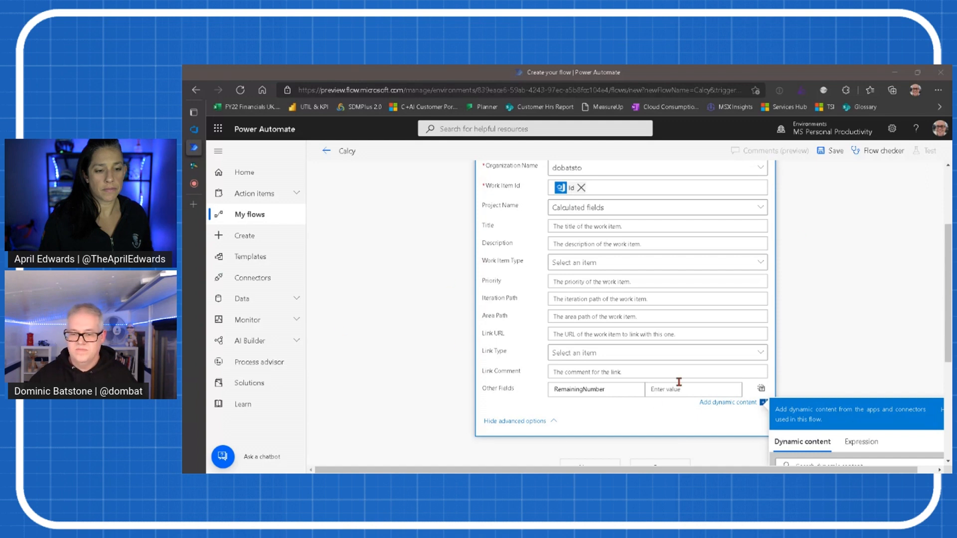
{"action": "left_click", "coordinate": [761, 389]}
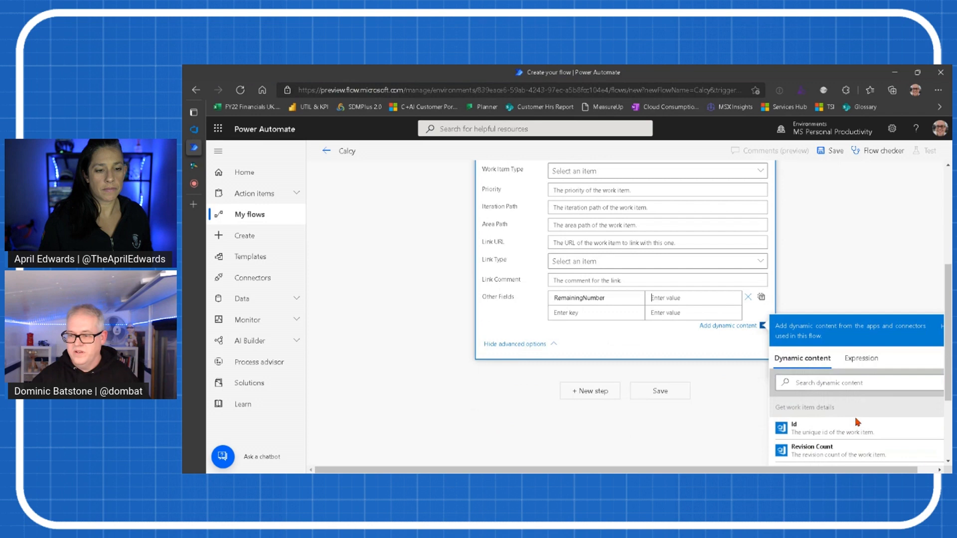
{"action": "left_click", "coordinate": [861, 358]}
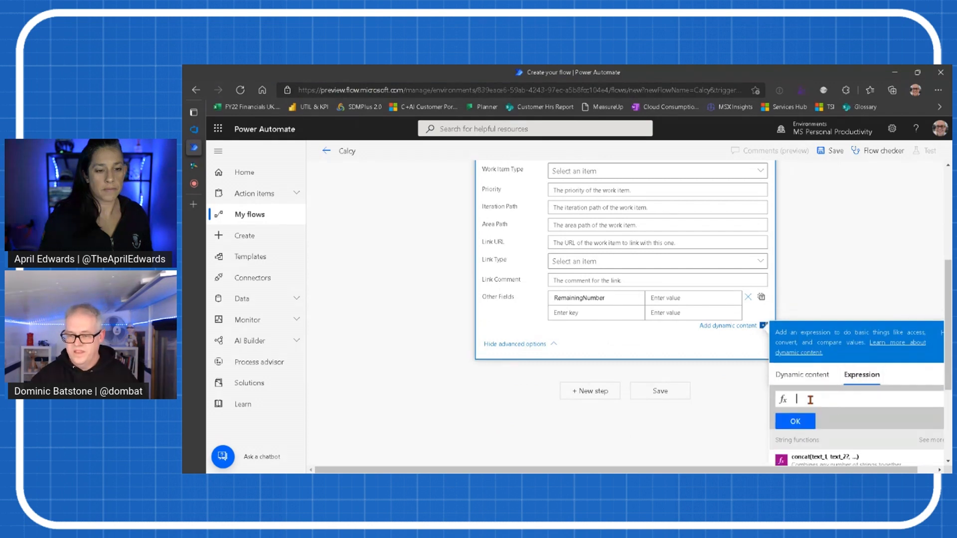
{"action": "type", "text": "body()?['Fields']?['Custom_UsedNum'])"}
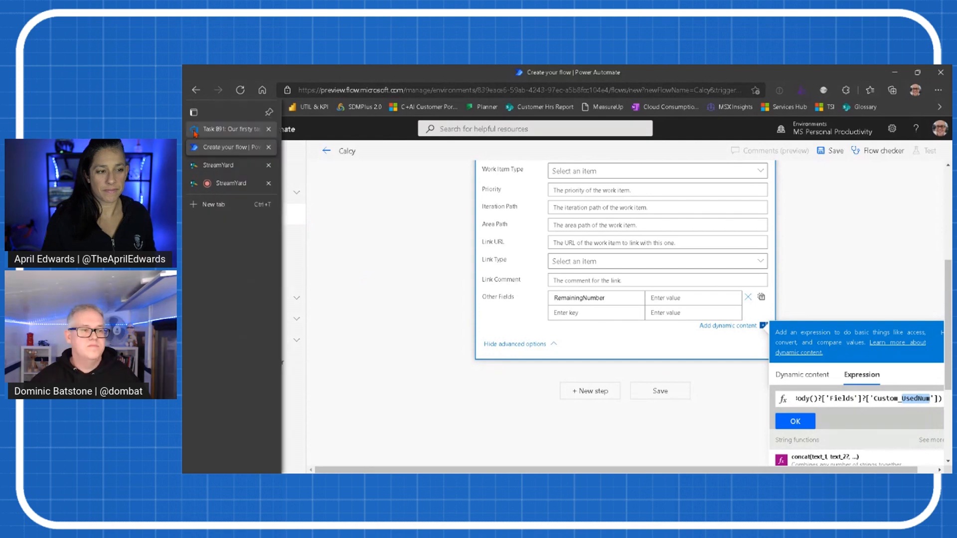
Step: Verify field names on the DevOps task, then confirm the subtraction expression
{"action": "left_click", "coordinate": [230, 129]}
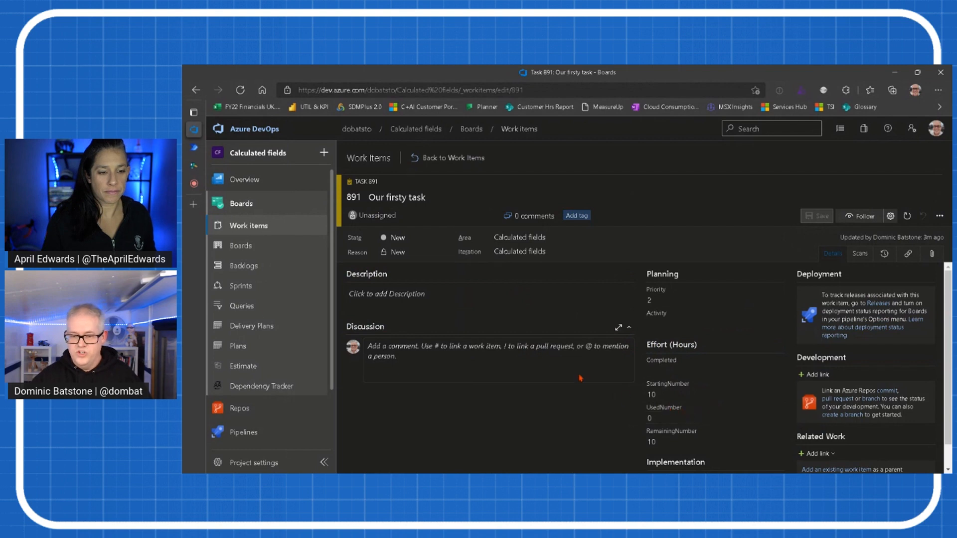
{"action": "left_click", "coordinate": [230, 147]}
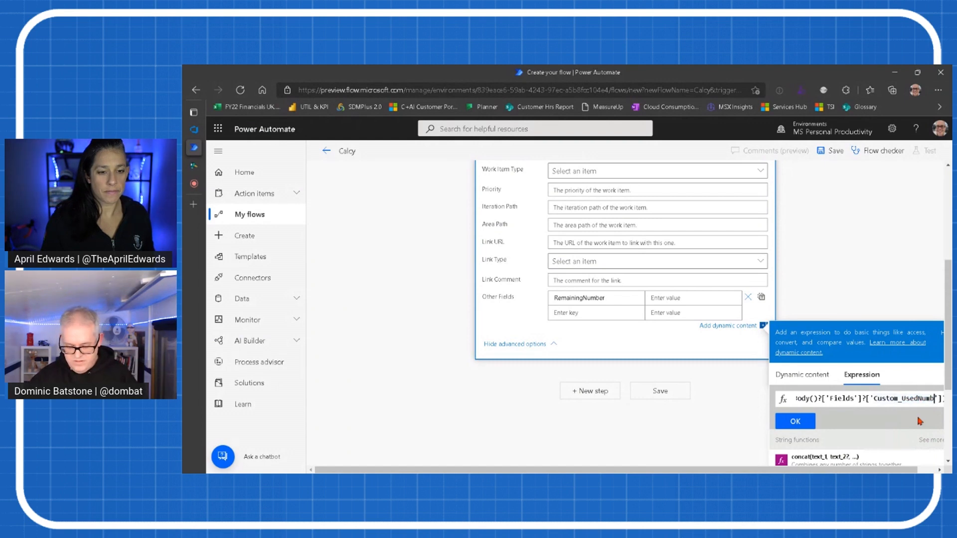
{"action": "left_click", "coordinate": [795, 421]}
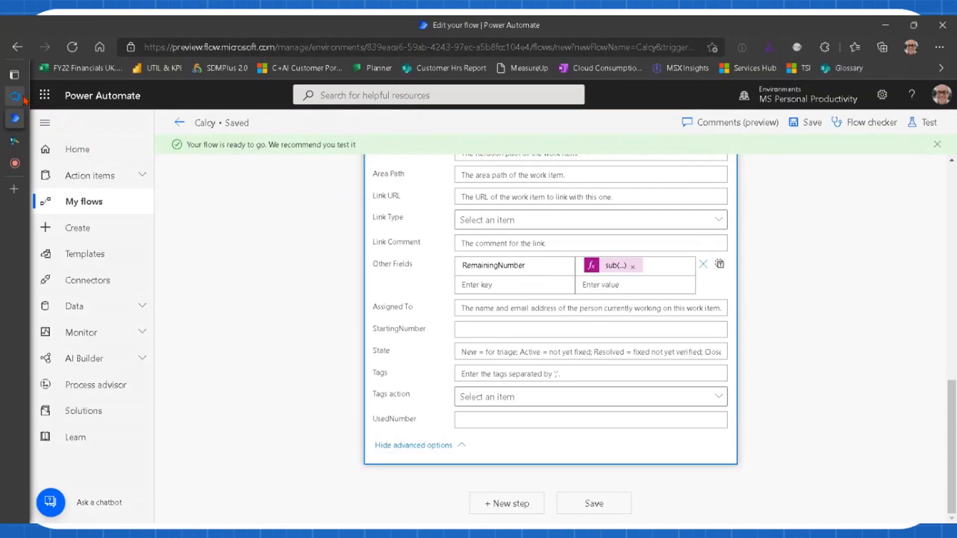
Step: Set task 891's UsedNumber to 2 in Azure DevOps and save the work item
{"action": "left_click", "coordinate": [55, 96]}
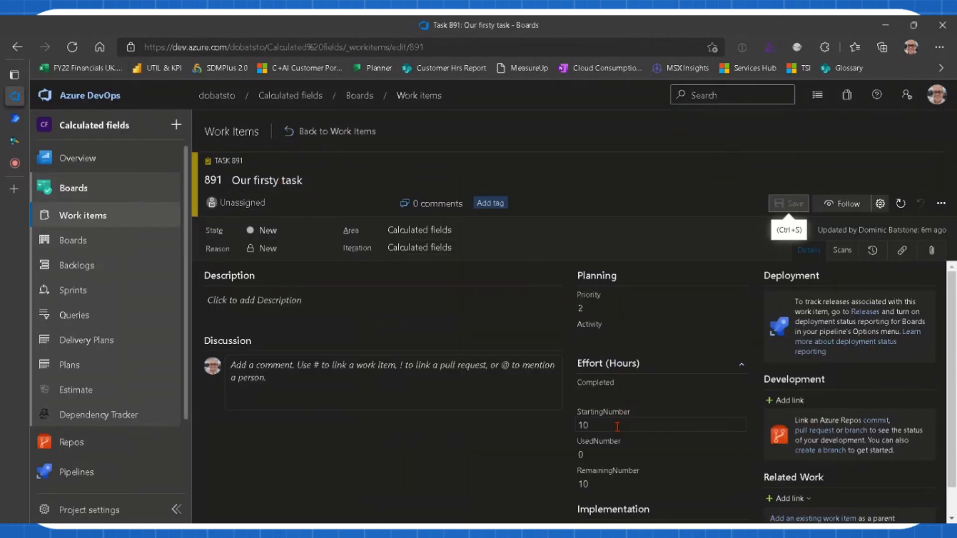
{"action": "left_click", "coordinate": [660, 453]}
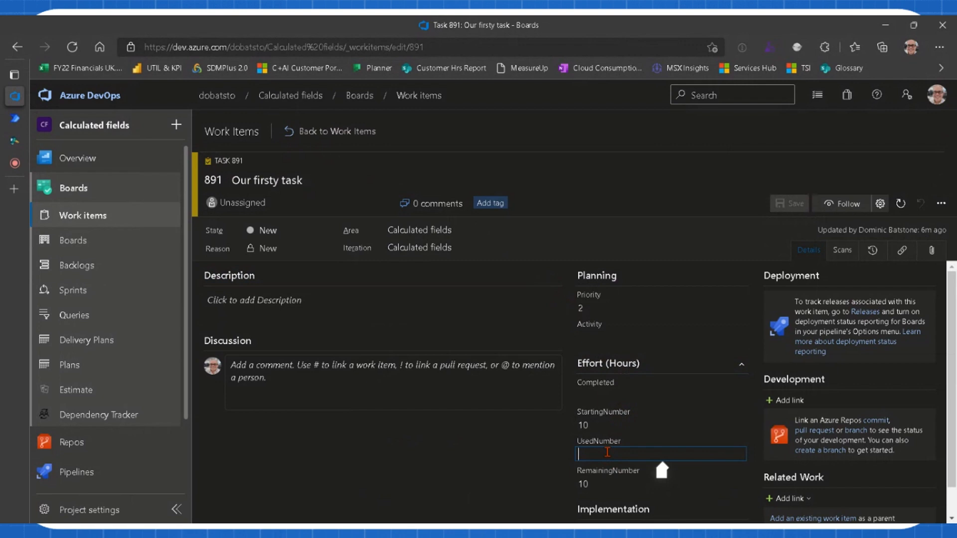
{"action": "type", "text": "2"}
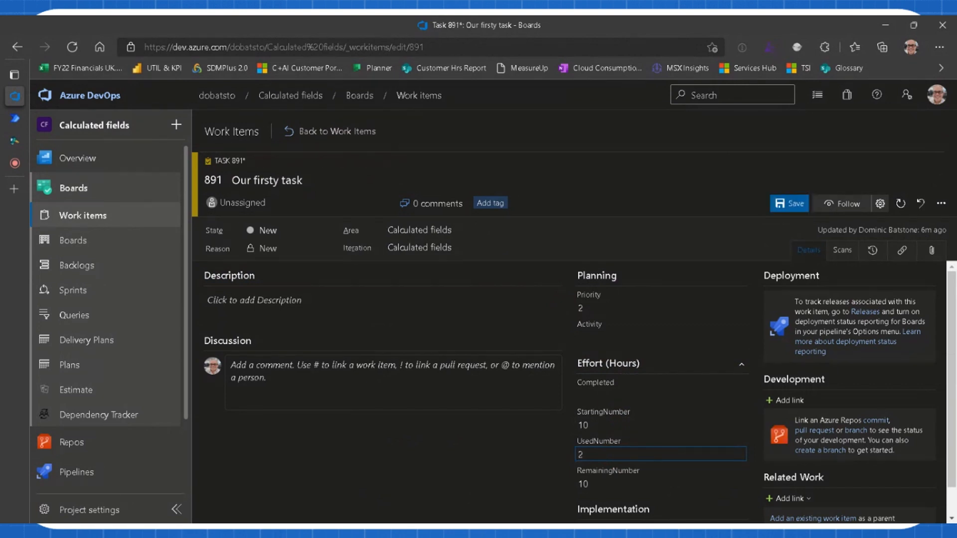
{"action": "left_click", "coordinate": [788, 204]}
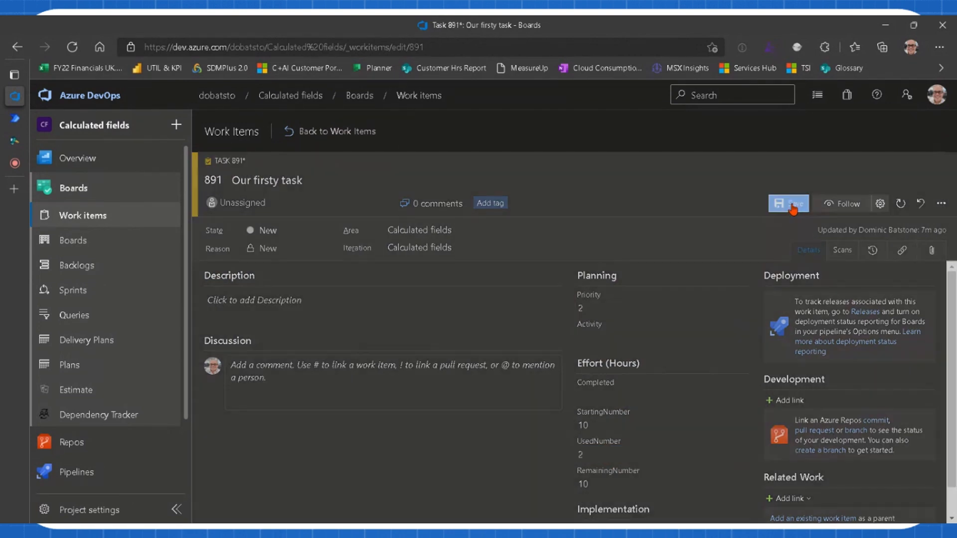
{"action": "left_click", "coordinate": [787, 203]}
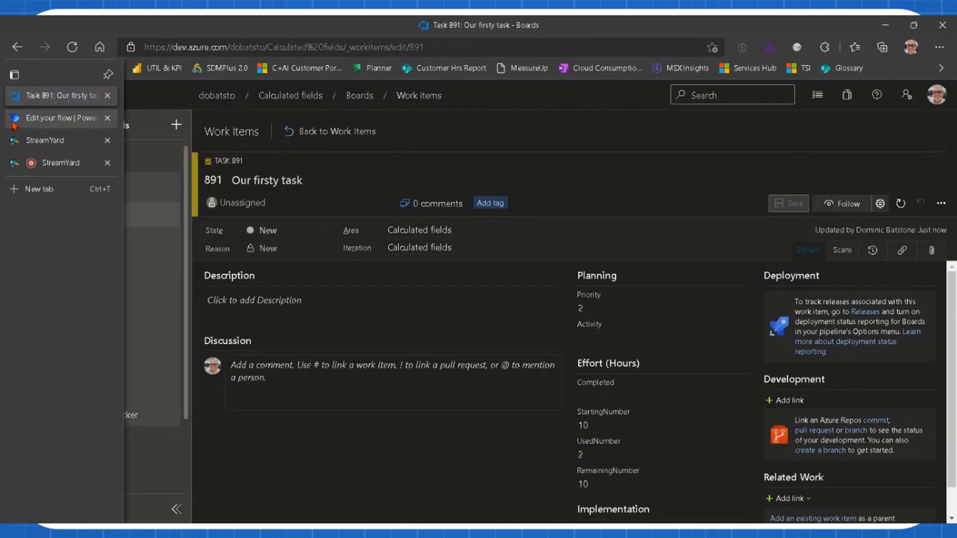
Step: Check Calcy's run history shows success, then return to task 891 showing RemainingNumber 8
{"action": "left_click", "coordinate": [58, 117]}
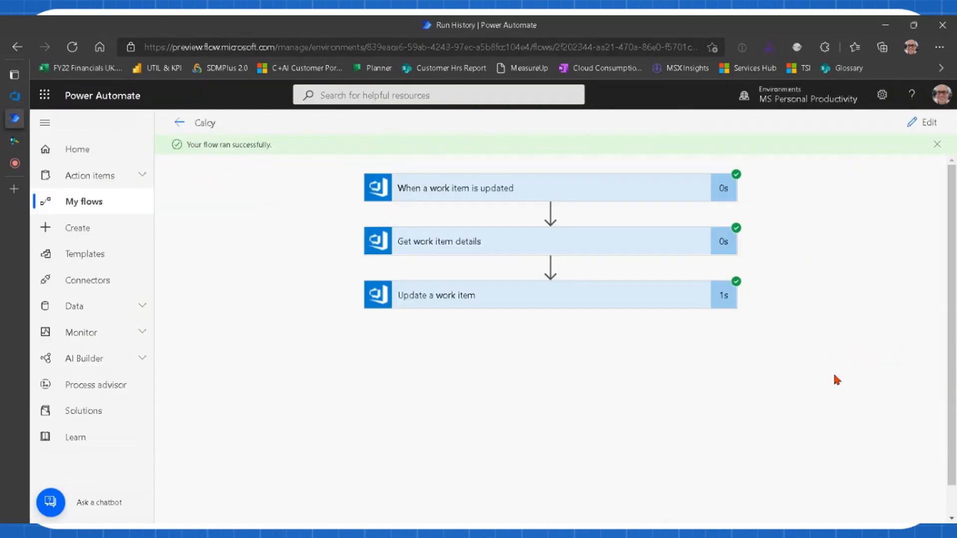
{"action": "mouse_move", "coordinate": [229, 200]}
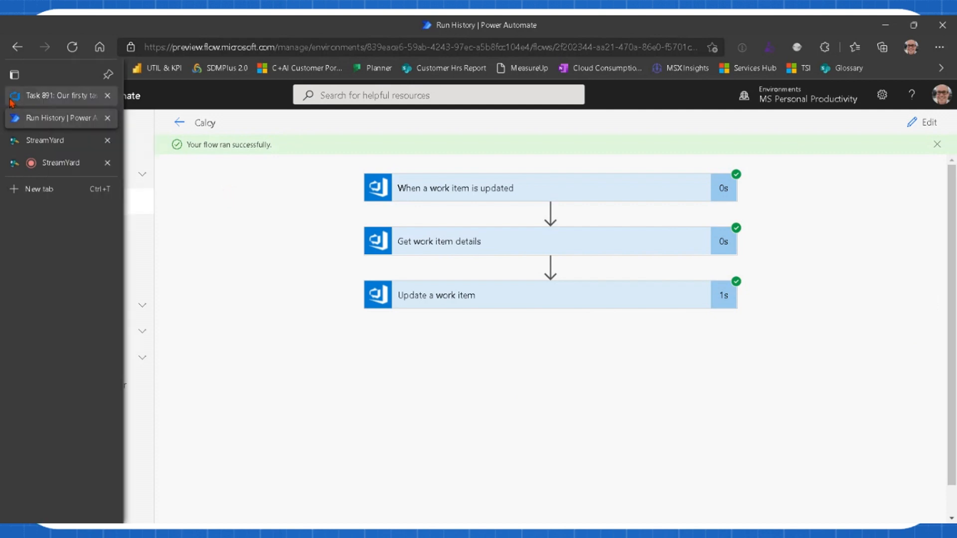
{"action": "left_click", "coordinate": [55, 96]}
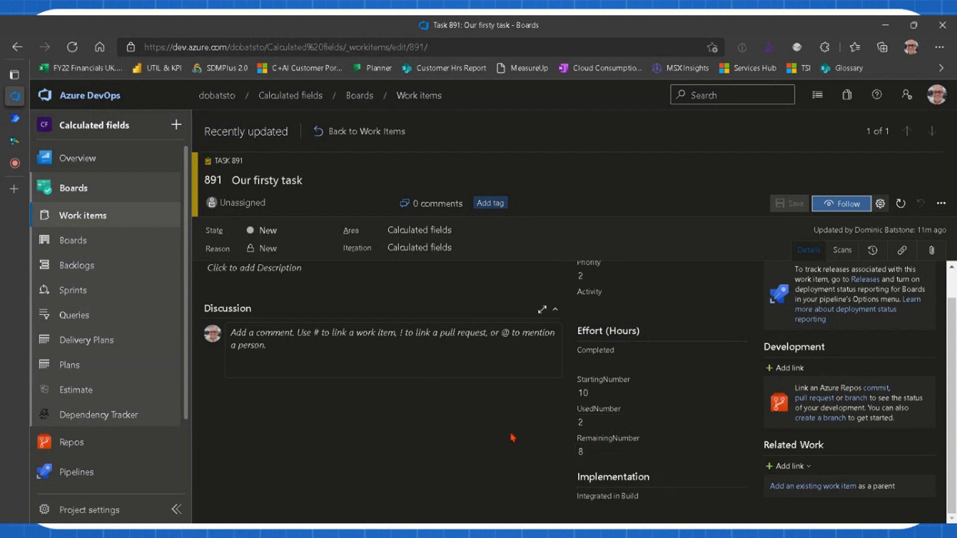
{"action": "mouse_move", "coordinate": [486, 399]}
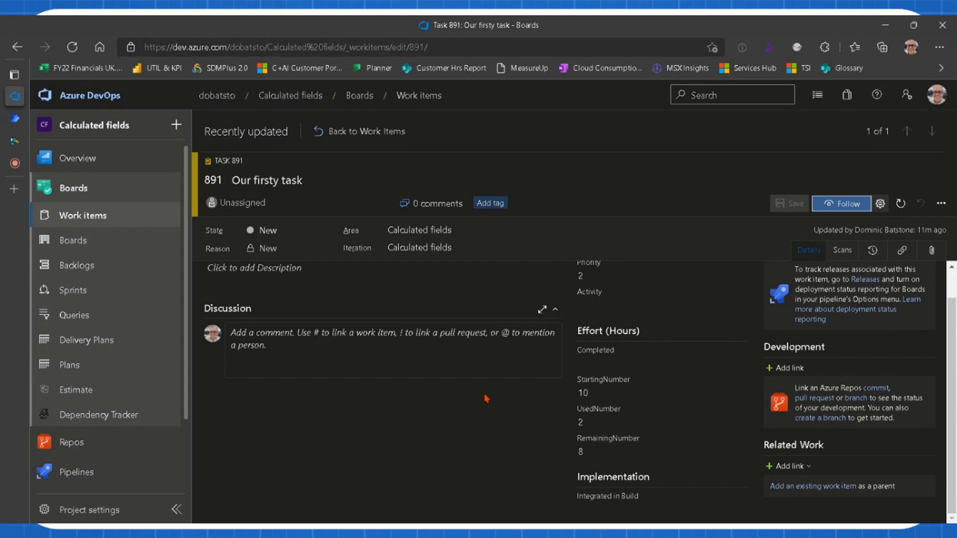
{"action": "mouse_move", "coordinate": [481, 405]}
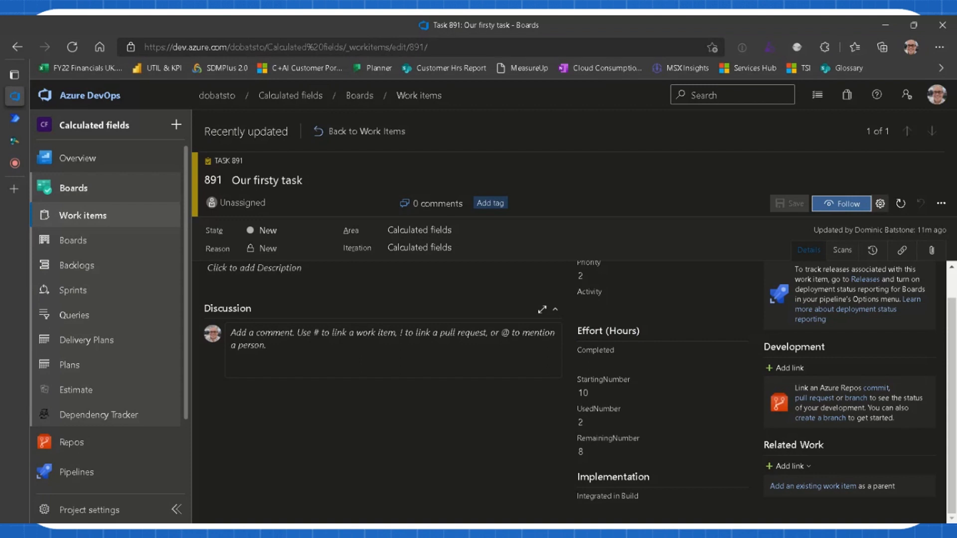
{"action": "mouse_move", "coordinate": [499, 399]}
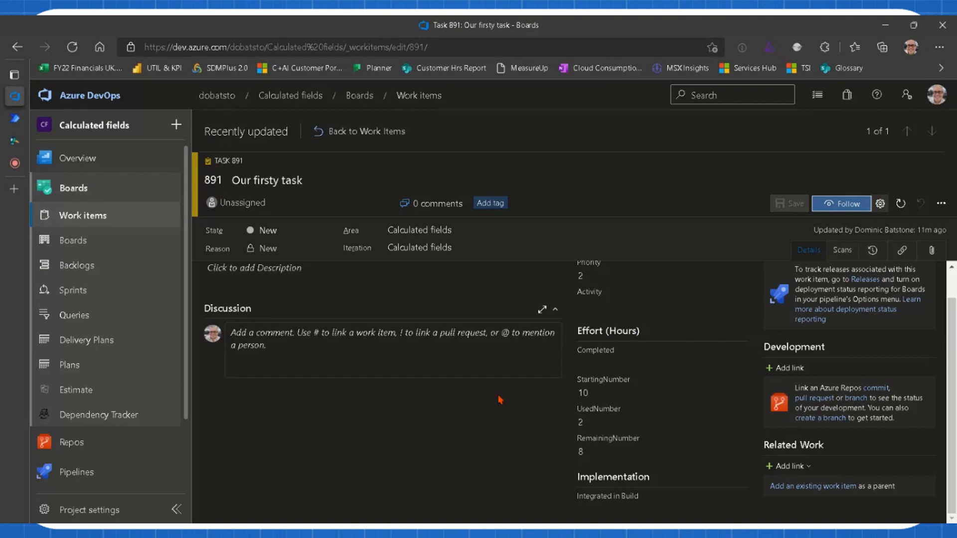
{"action": "mouse_move", "coordinate": [492, 401]}
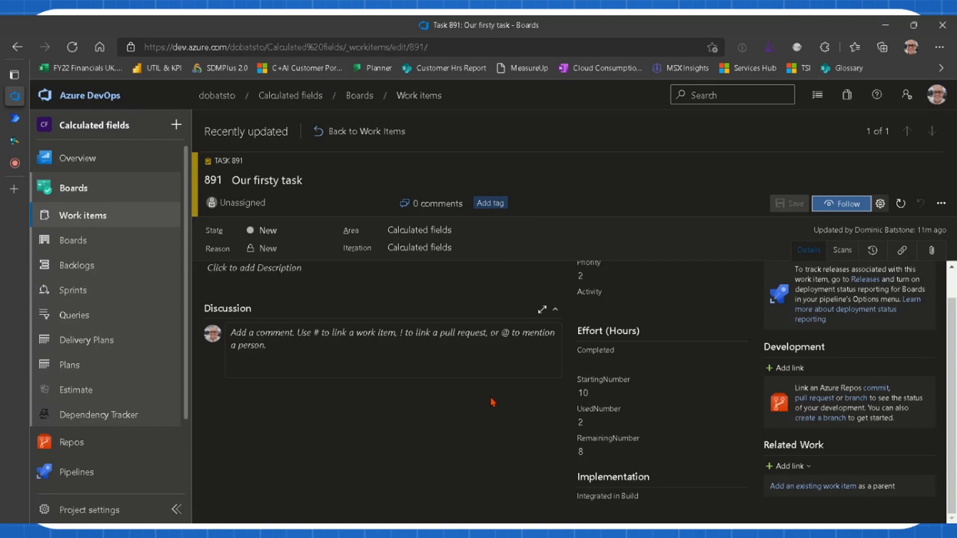